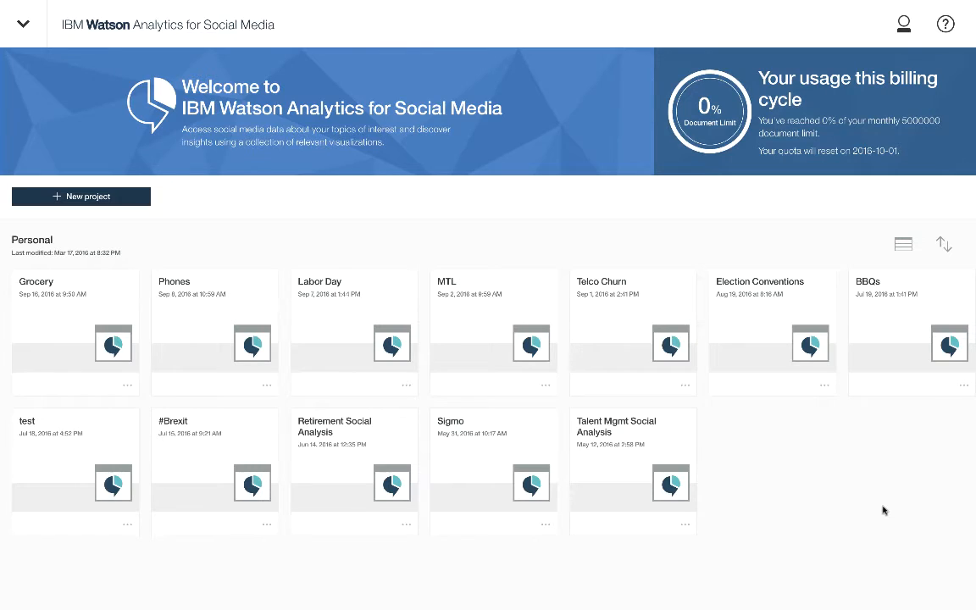
mouse_move(734, 541)
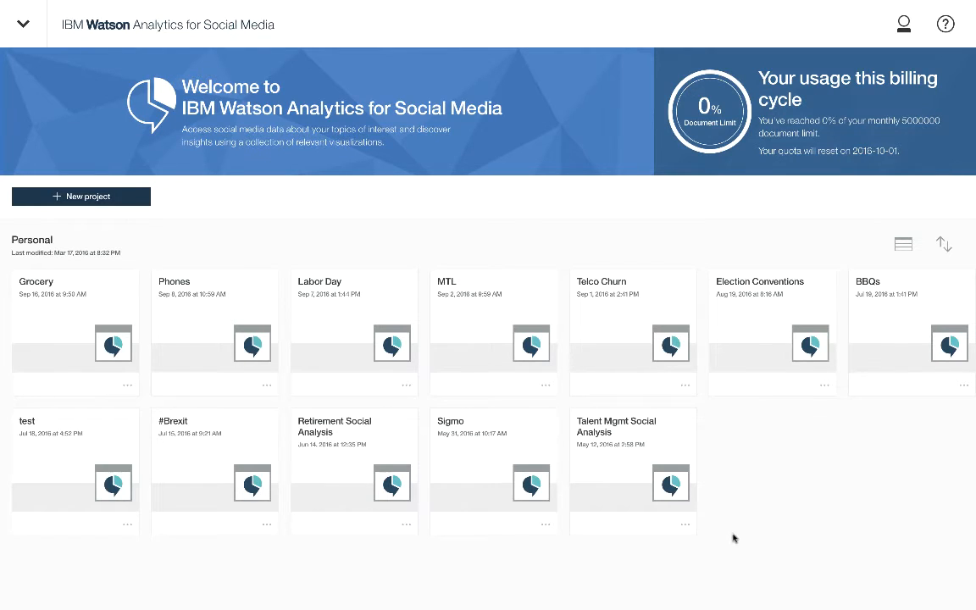
mouse_move(164, 265)
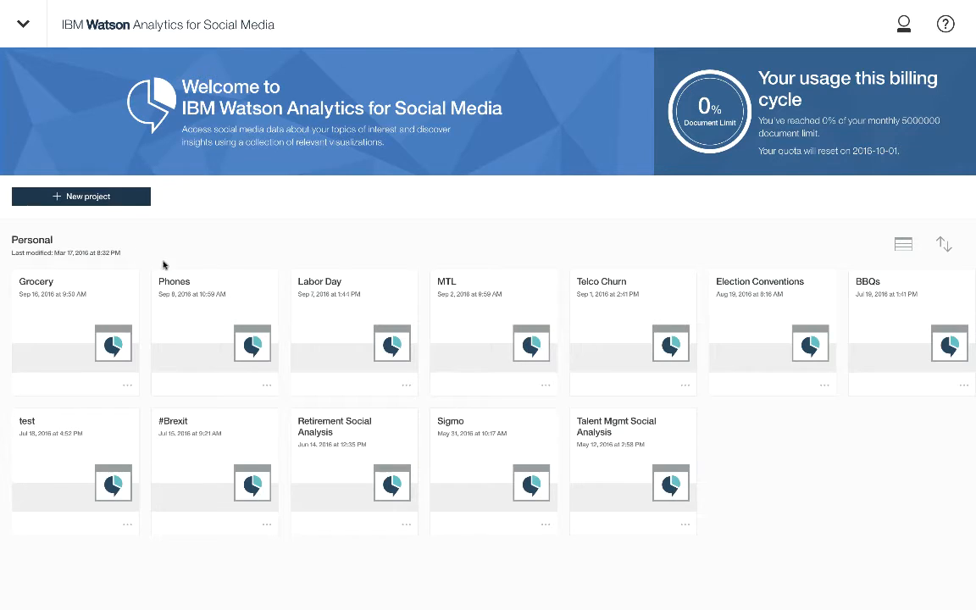
mouse_move(133, 329)
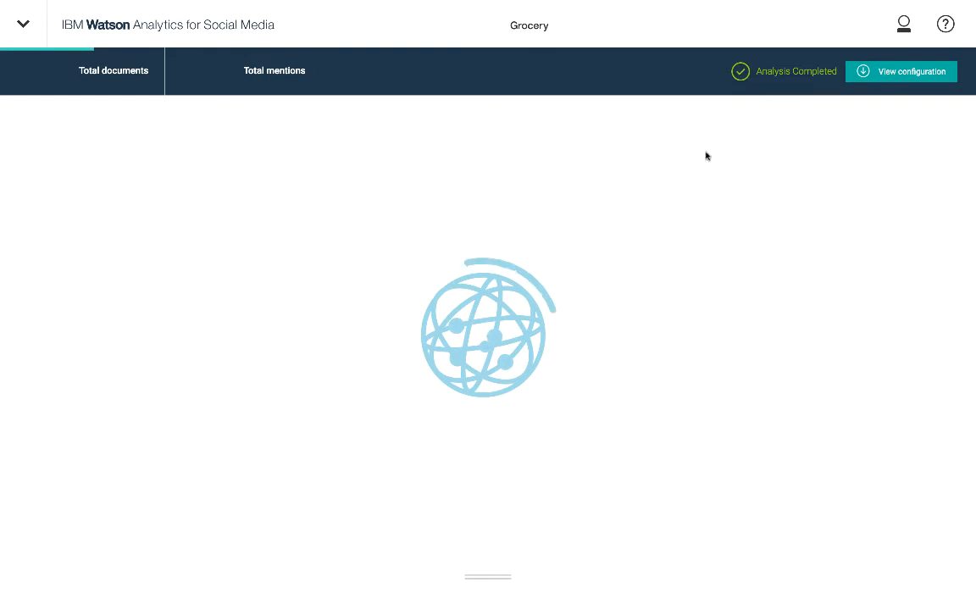
Show the Grocery project's configuration with its seven topics, Eggs through Household Cleaners.
left_click(900, 72)
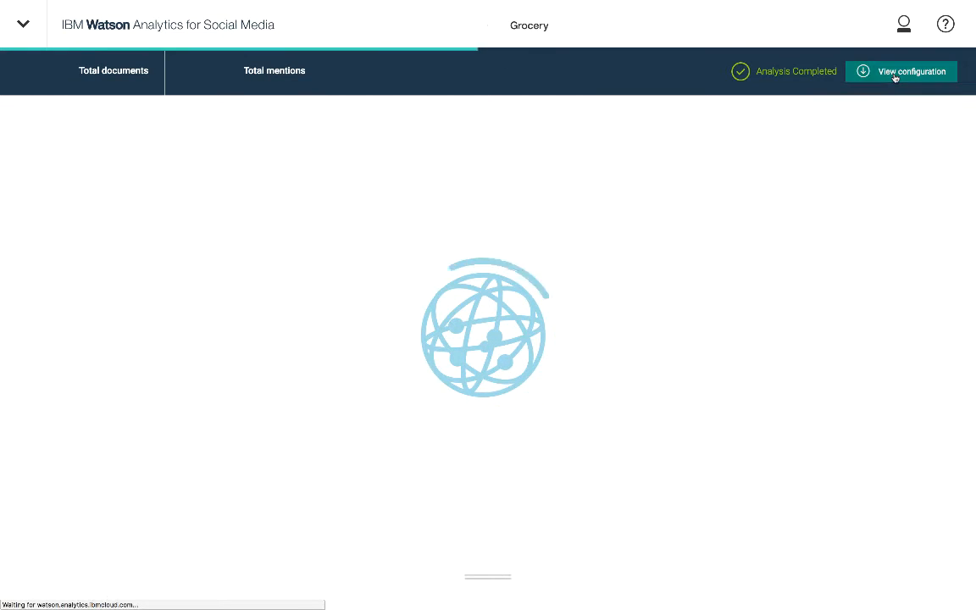
left_click(900, 71)
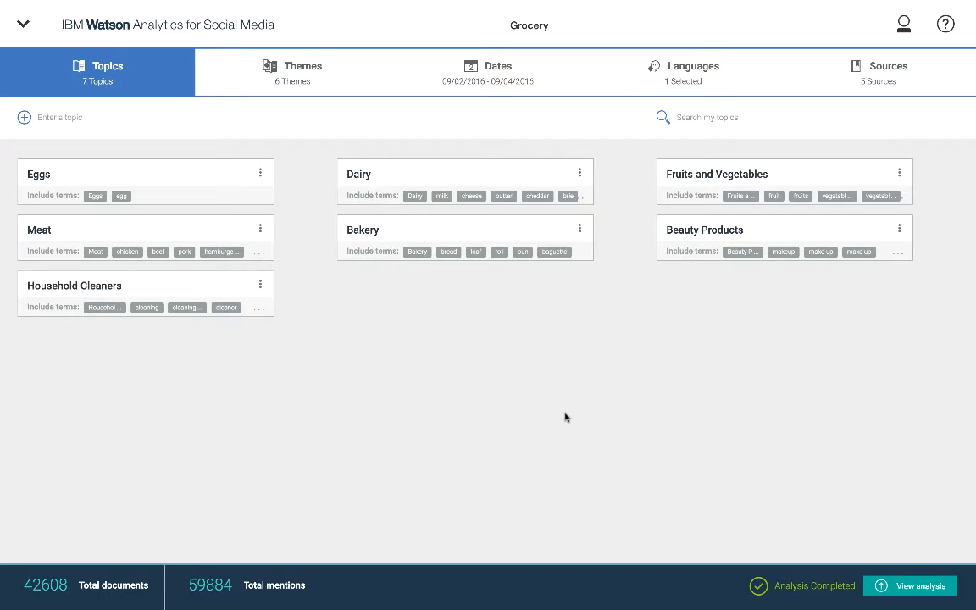
mouse_move(420, 385)
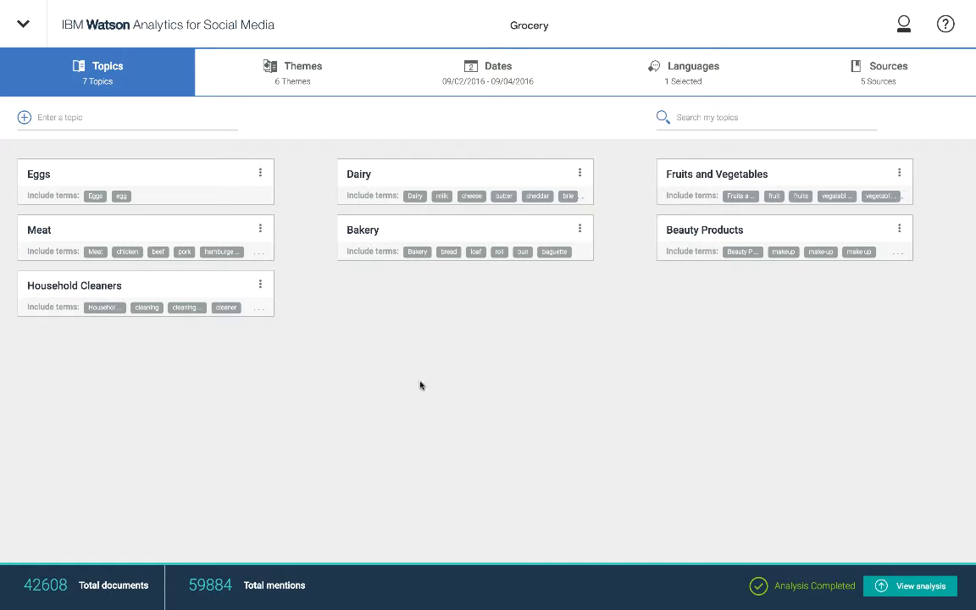
mouse_move(367, 353)
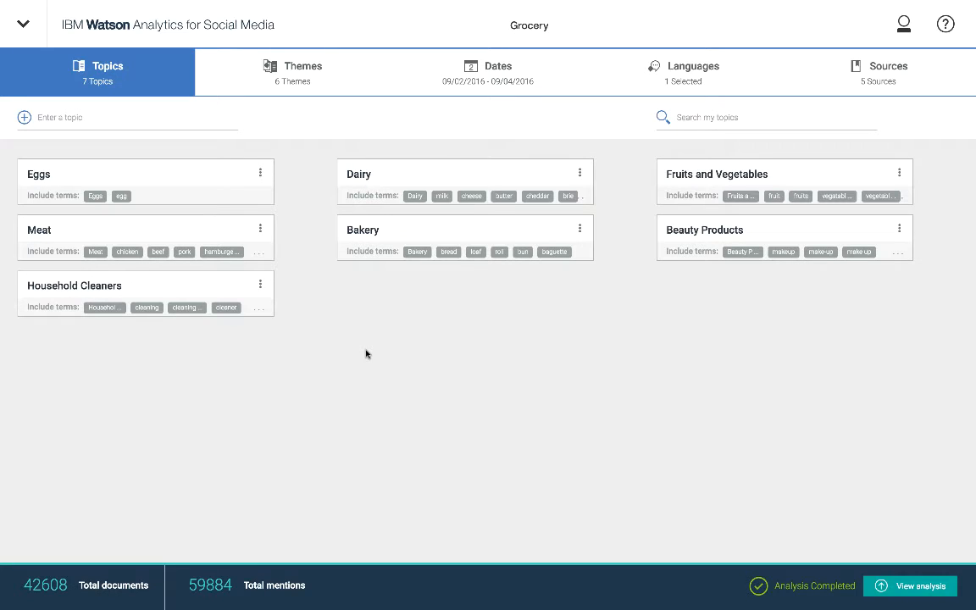
mouse_move(329, 341)
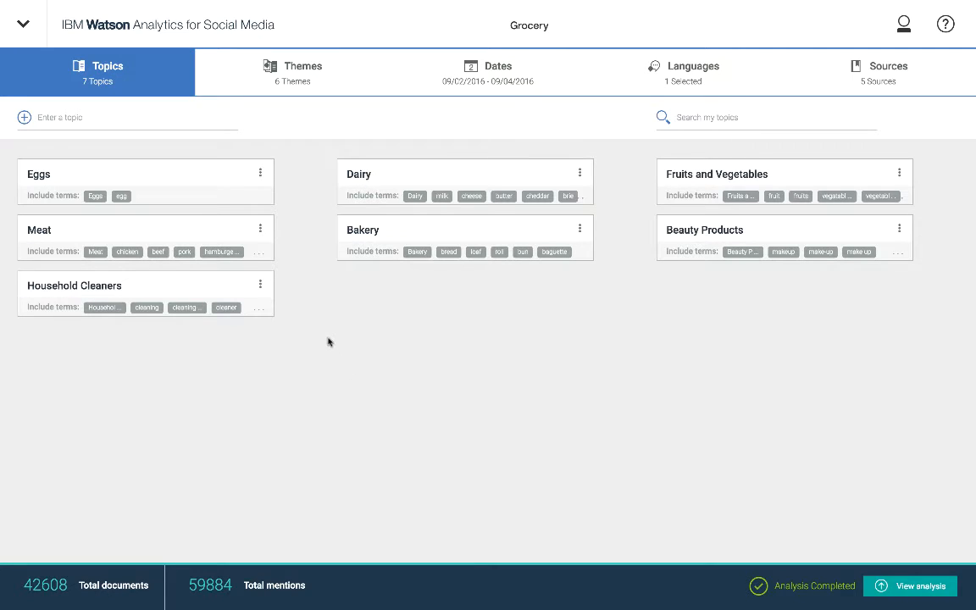
mouse_move(651, 304)
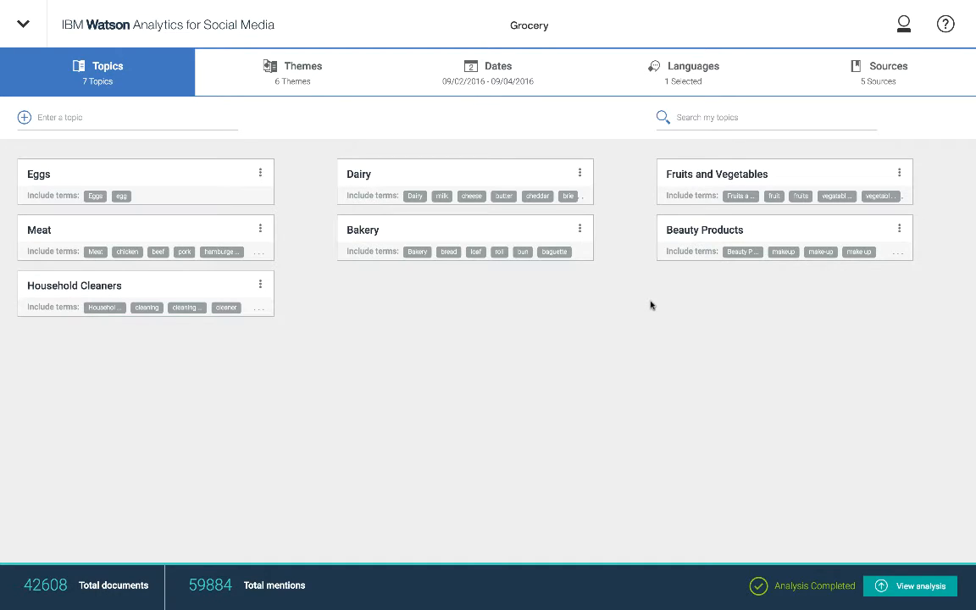
mouse_move(630, 308)
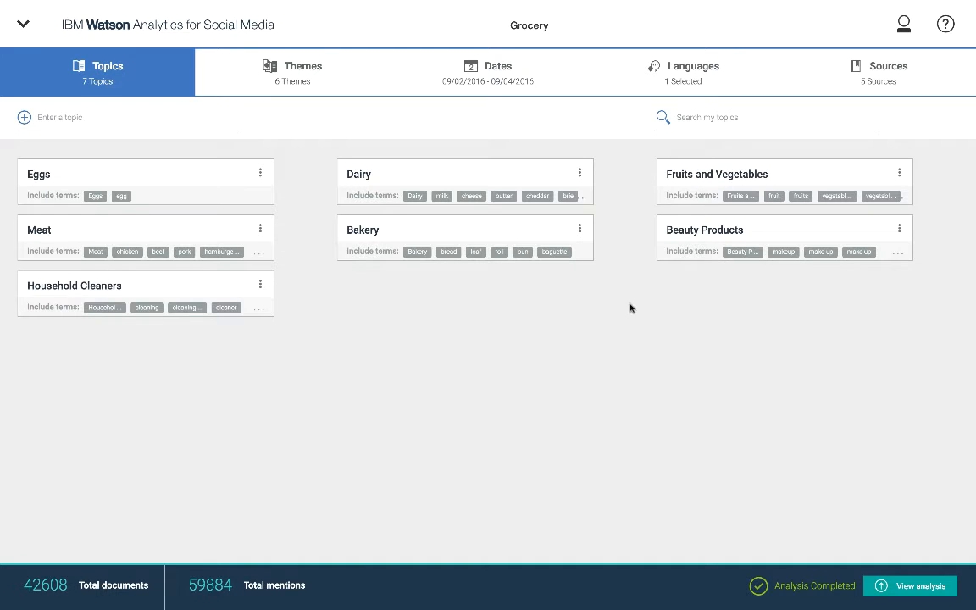
mouse_move(554, 284)
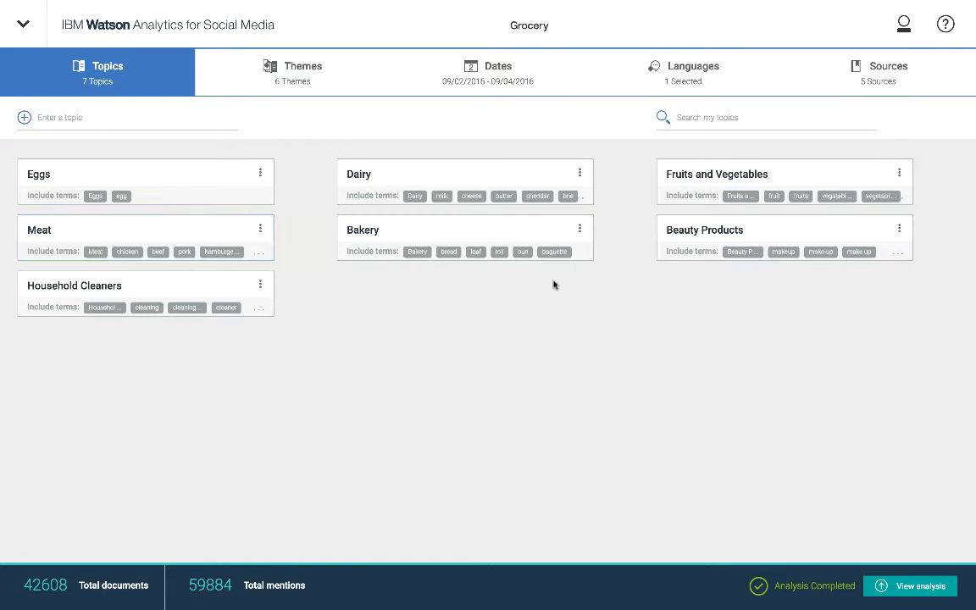
Open the Meat topic card to see its include and context terms with suggestions.
left_click(39, 230)
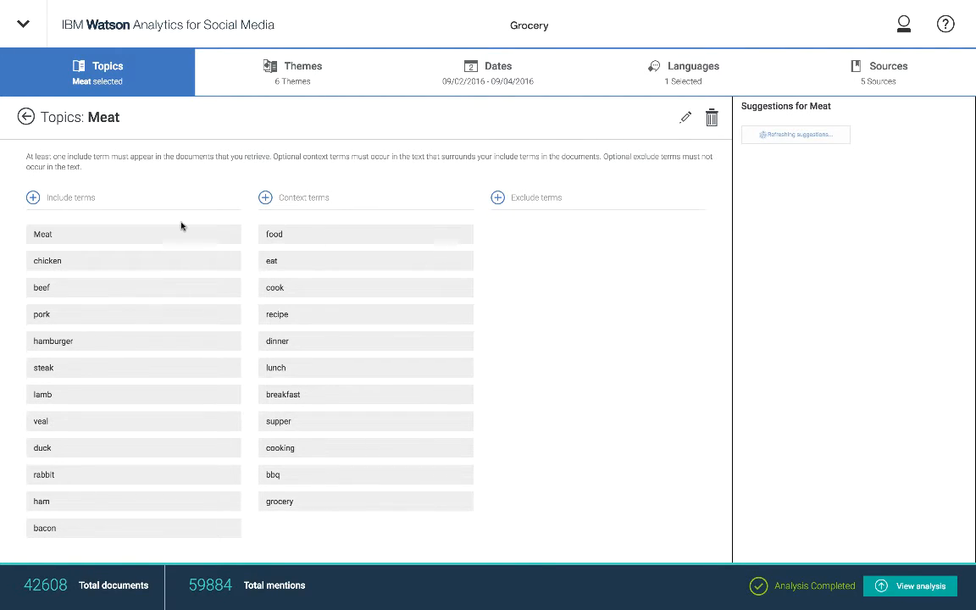
mouse_move(132, 265)
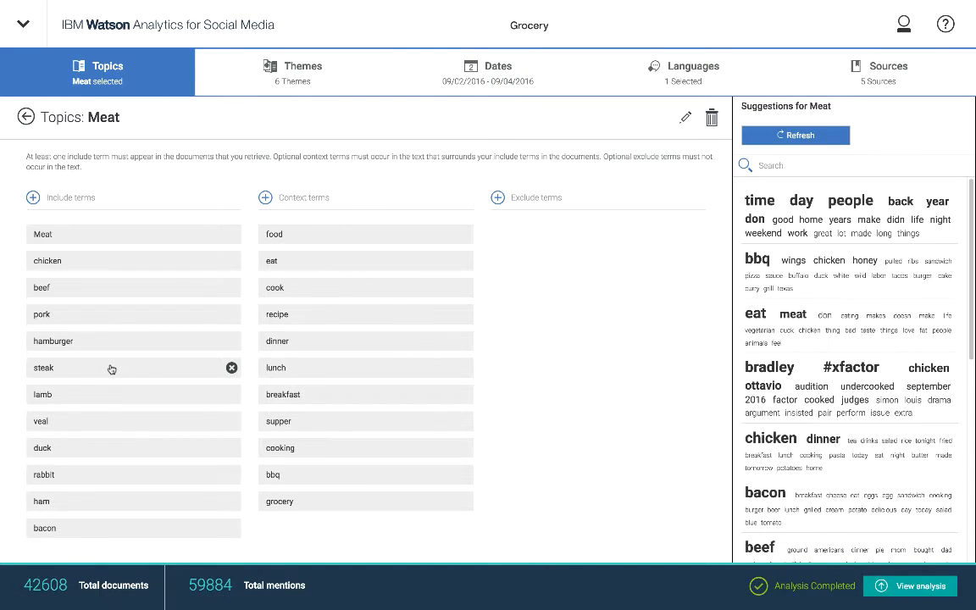
mouse_move(310, 253)
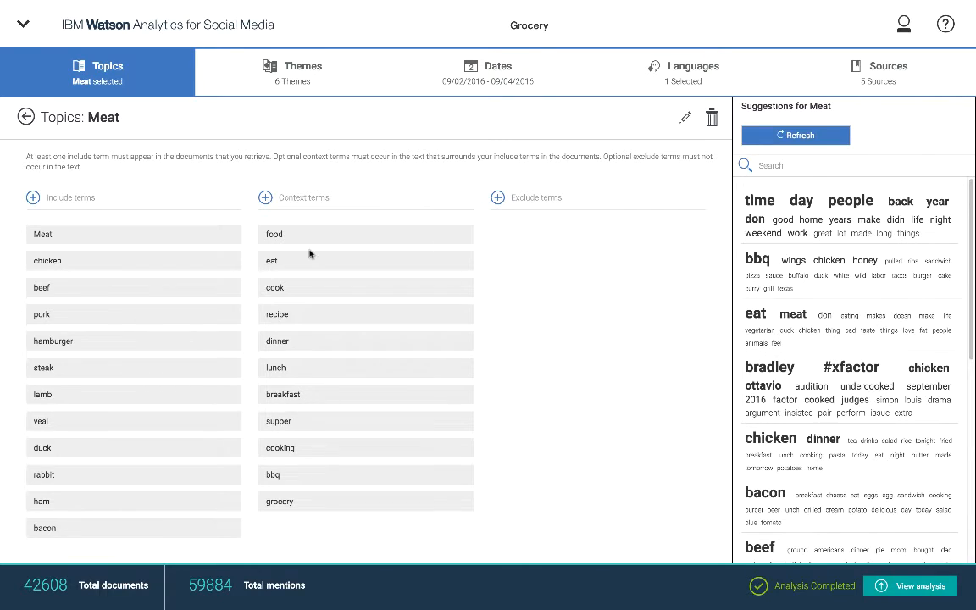
mouse_move(375, 301)
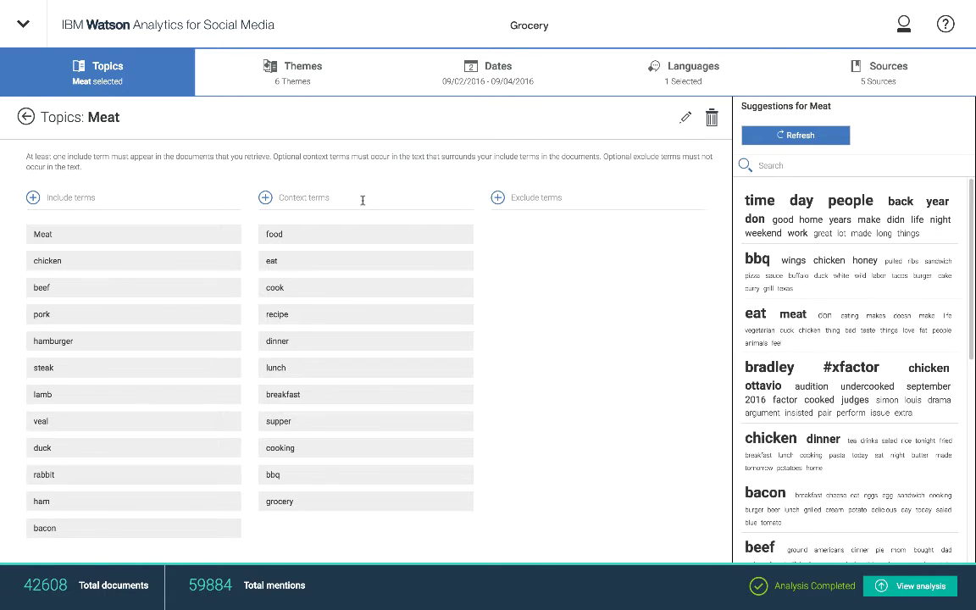
mouse_move(237, 200)
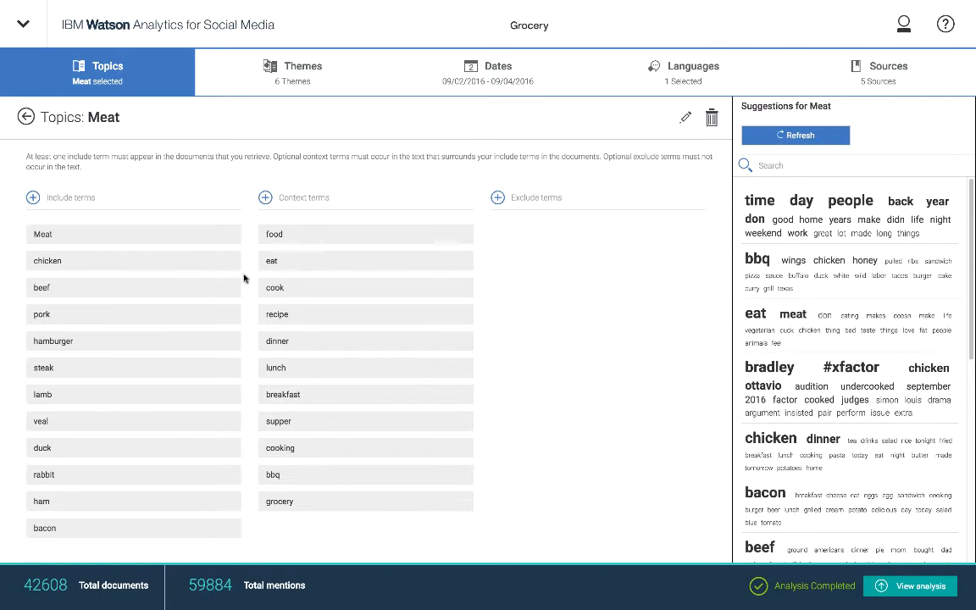
mouse_move(289, 304)
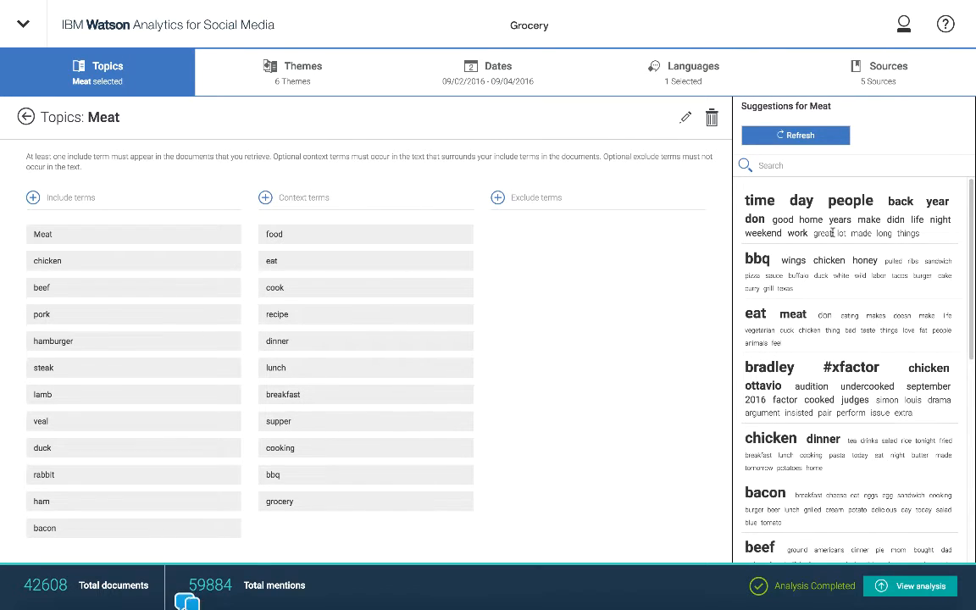
mouse_move(835, 235)
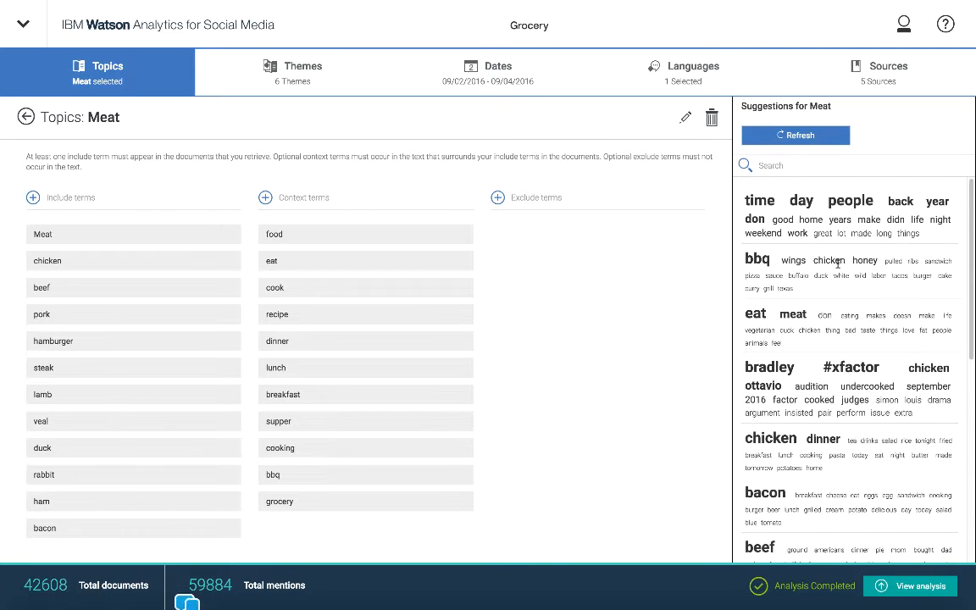
mouse_move(838, 287)
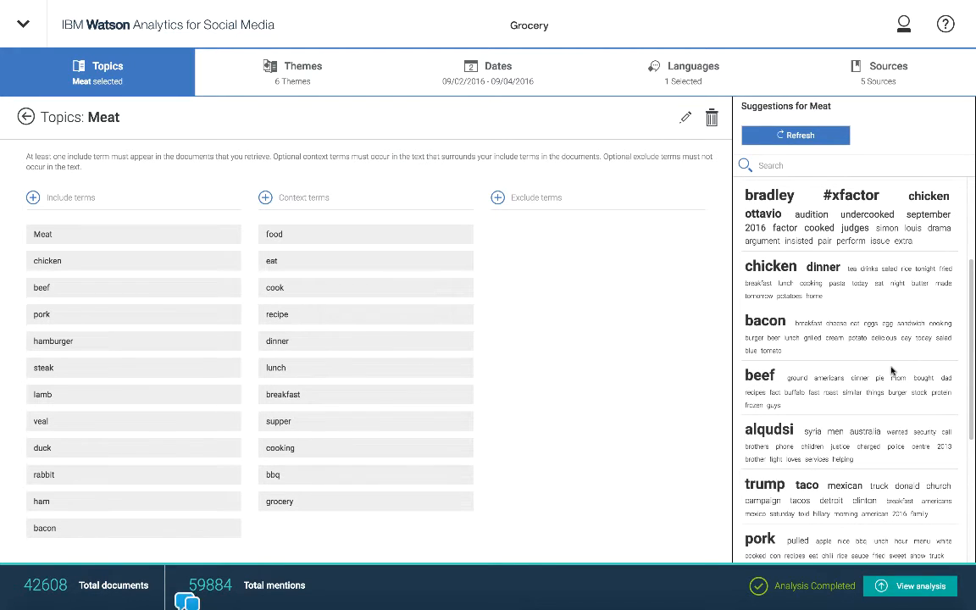
mouse_move(894, 407)
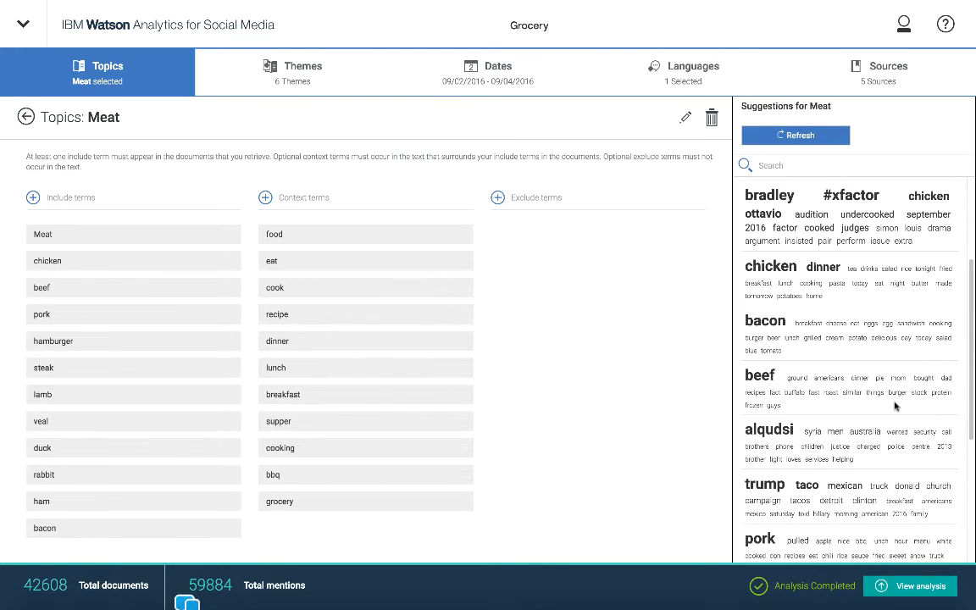
mouse_move(822, 500)
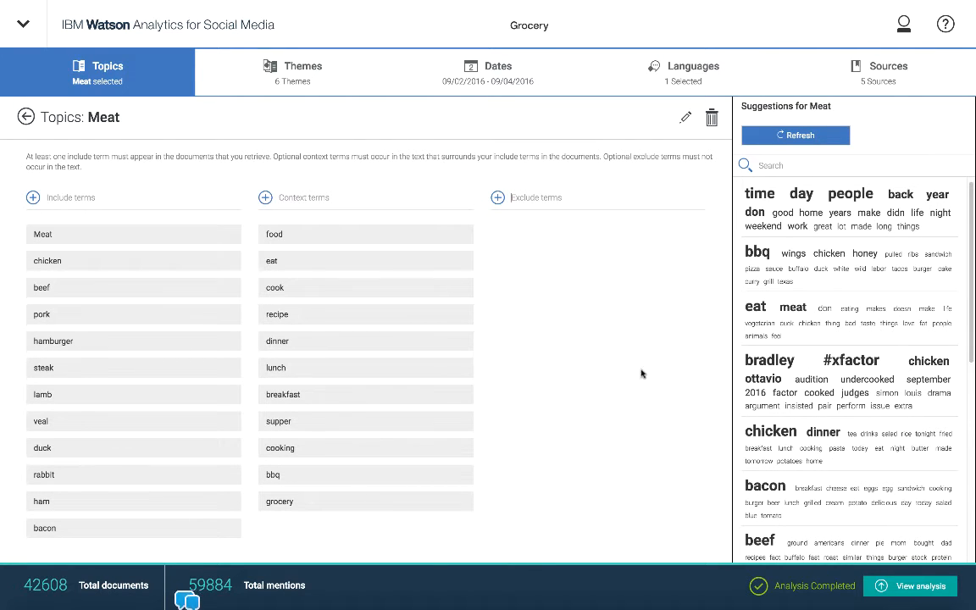
mouse_move(657, 315)
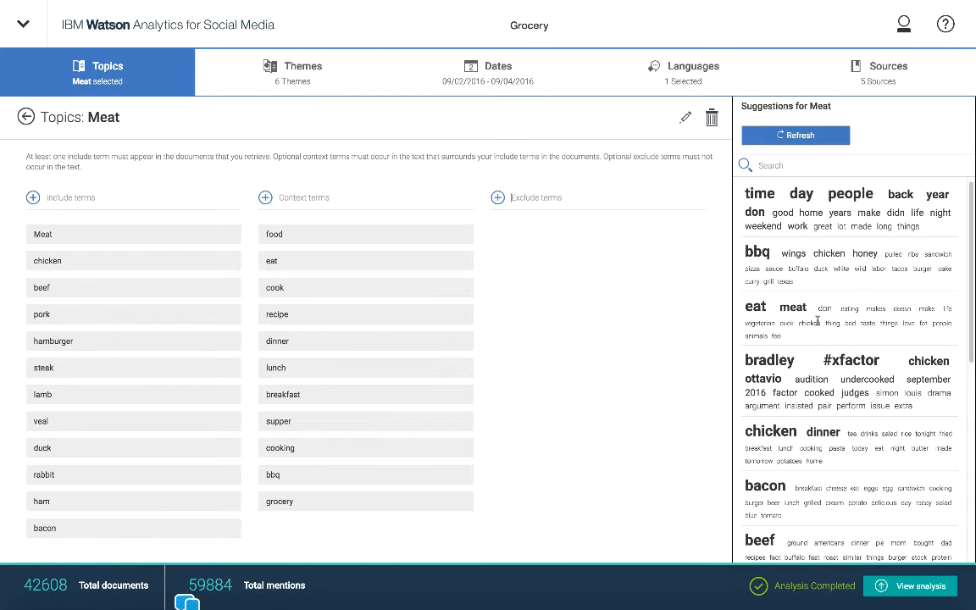
mouse_move(931, 331)
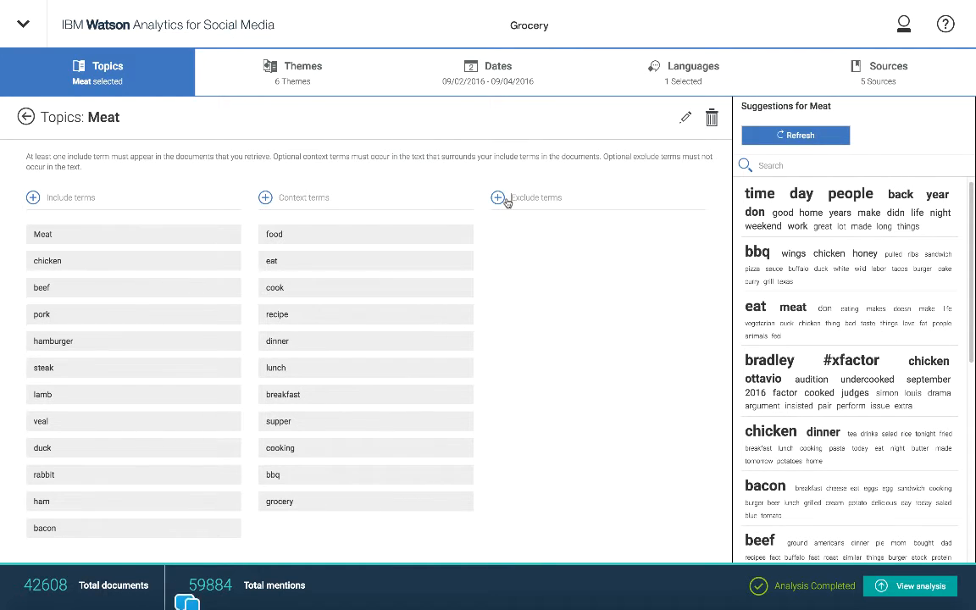
mouse_move(617, 373)
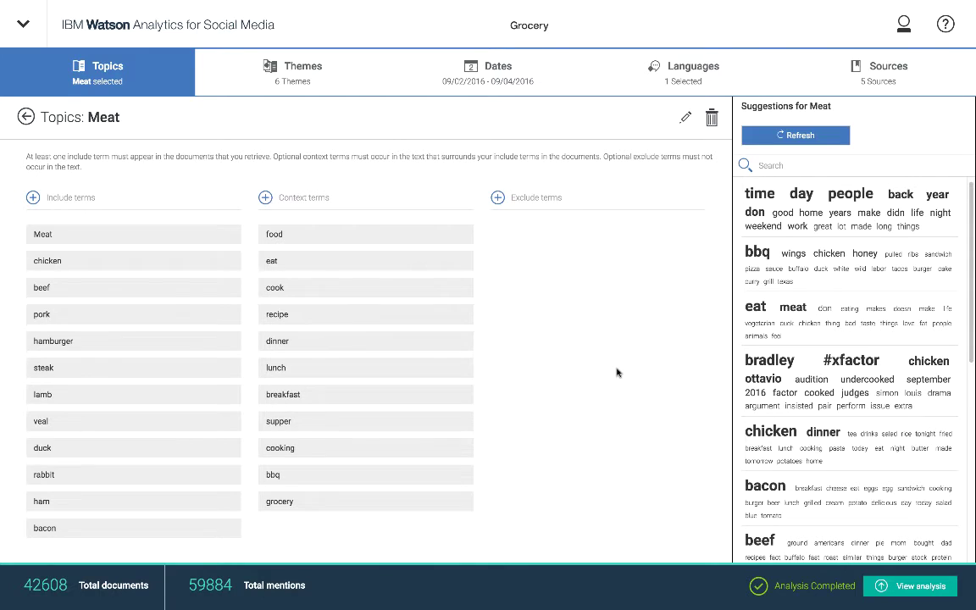
mouse_move(580, 385)
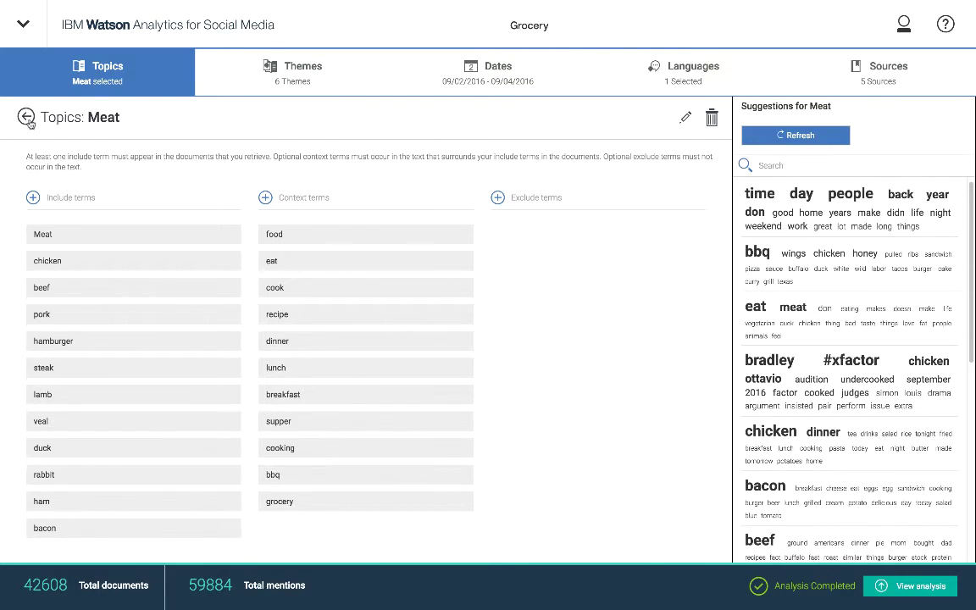
Return to the topics list, then show the six themes: Organic, Conventional, Local, Farmers Market, Freshness, Price.
left_click(28, 116)
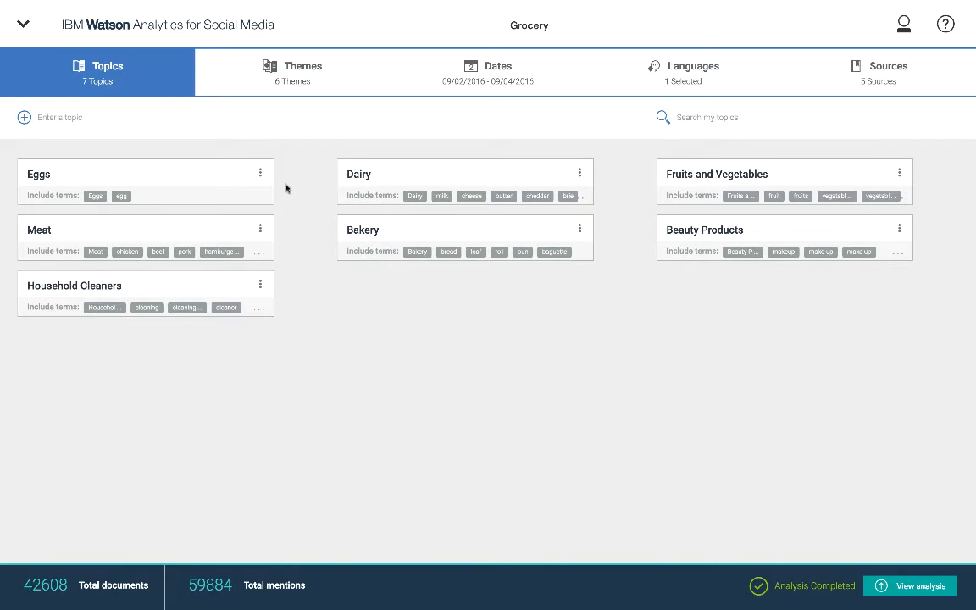
left_click(292, 72)
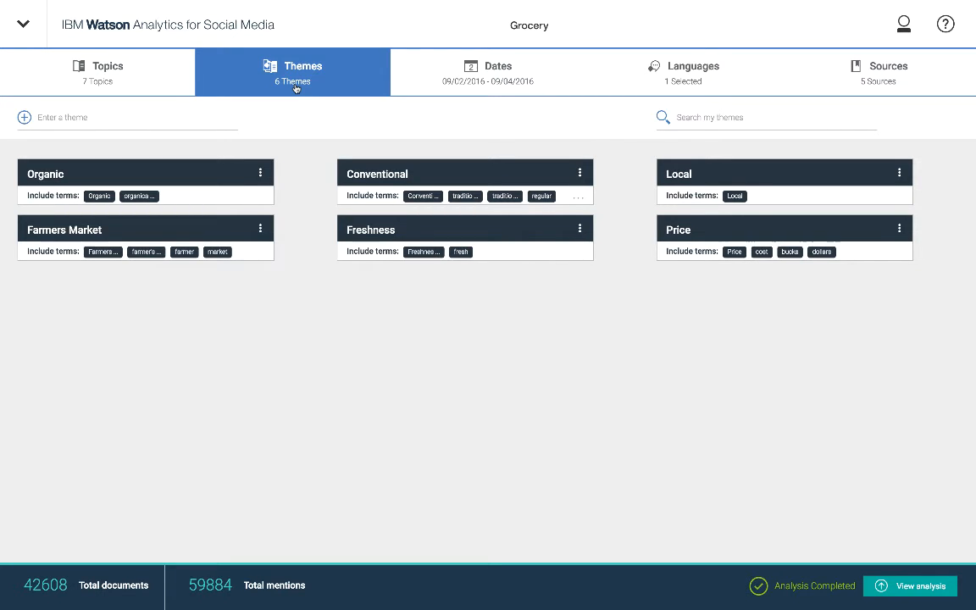
mouse_move(220, 234)
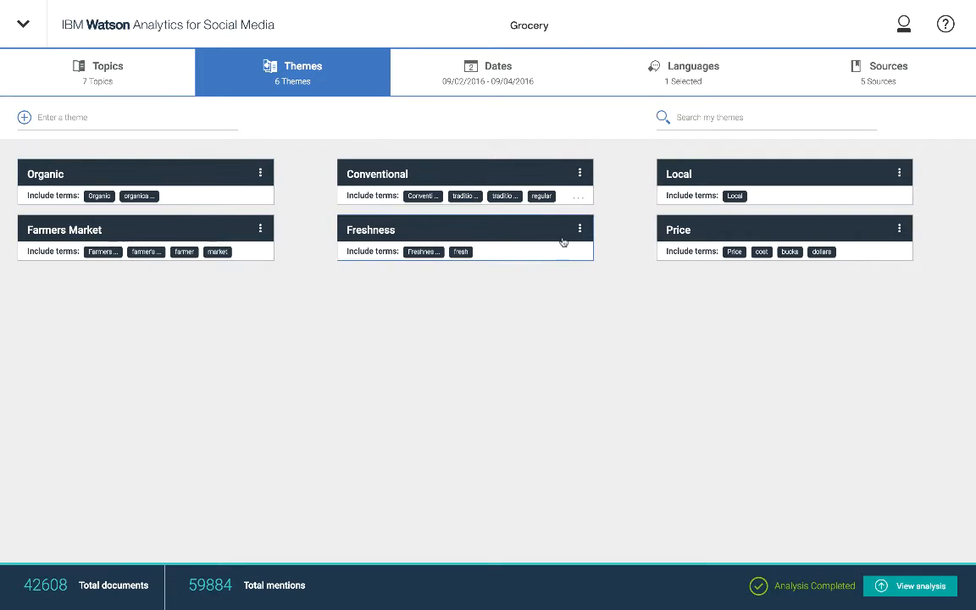
mouse_move(103, 271)
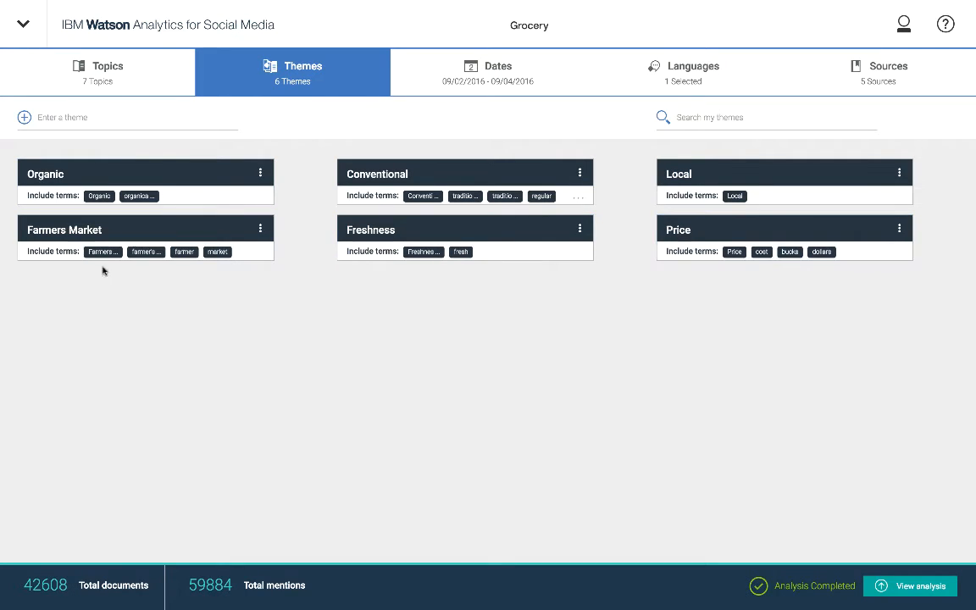
left_click(45, 174)
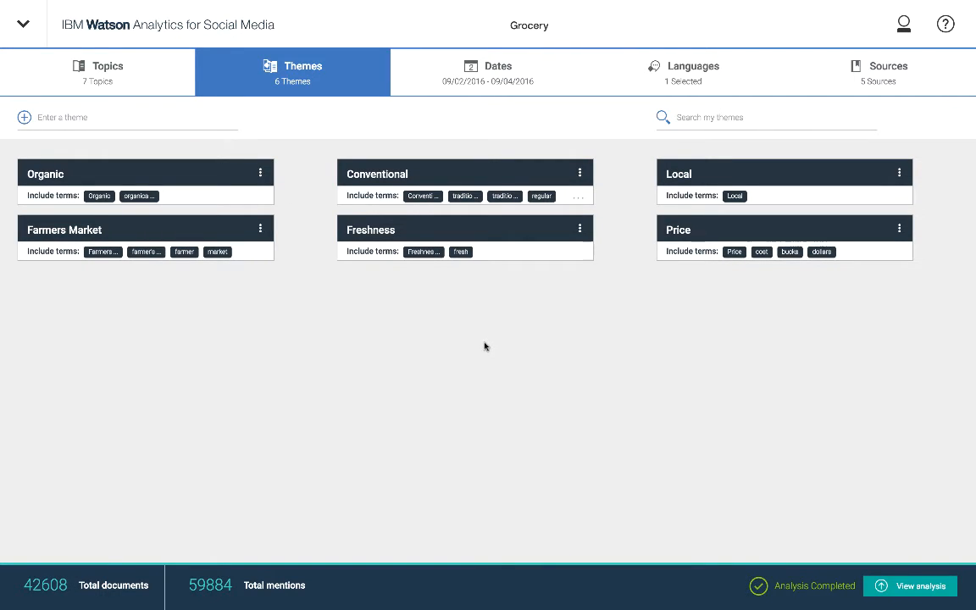
mouse_move(422, 380)
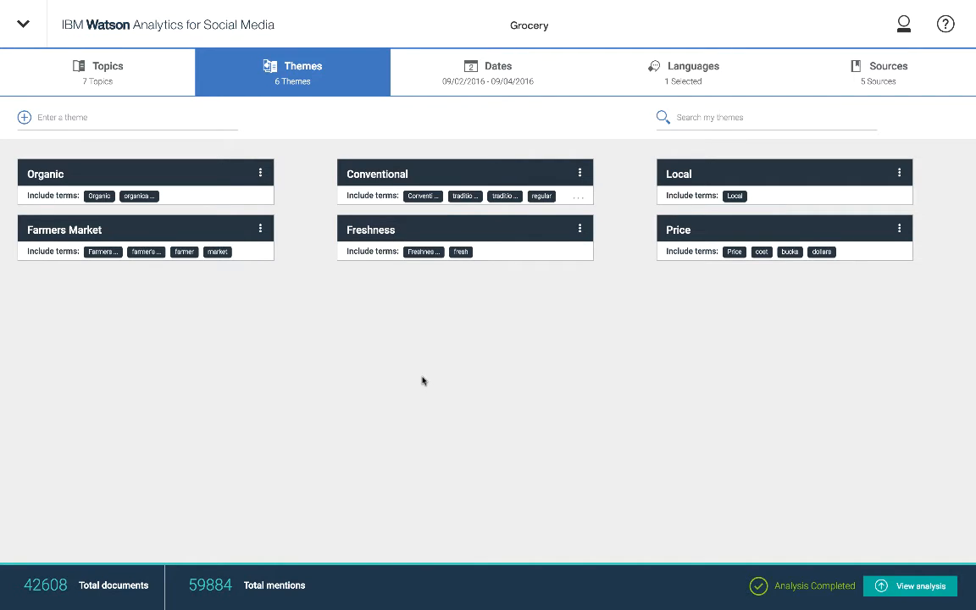
mouse_move(425, 228)
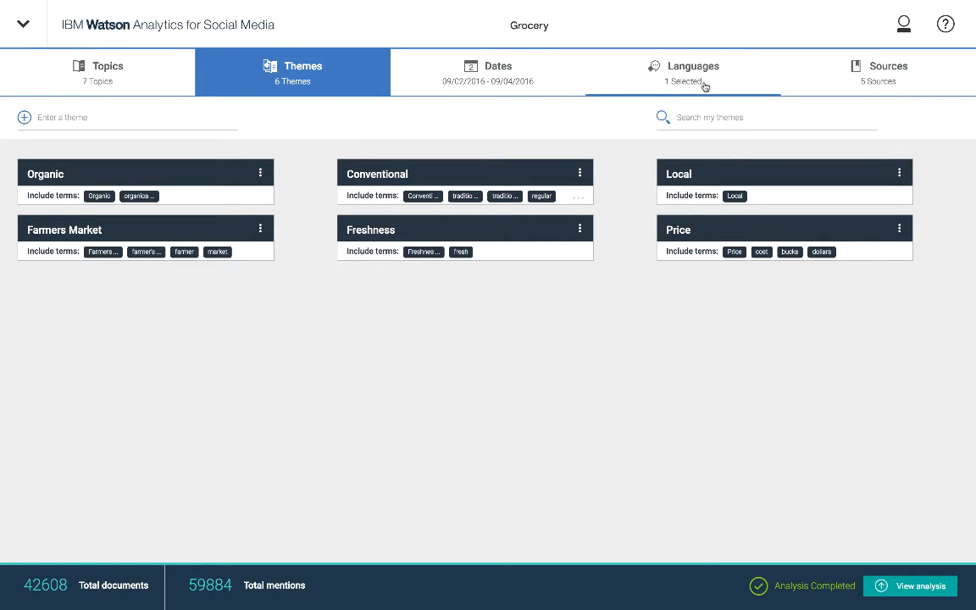
Review the Languages settings with only English selected, then the social media Sources list.
left_click(682, 72)
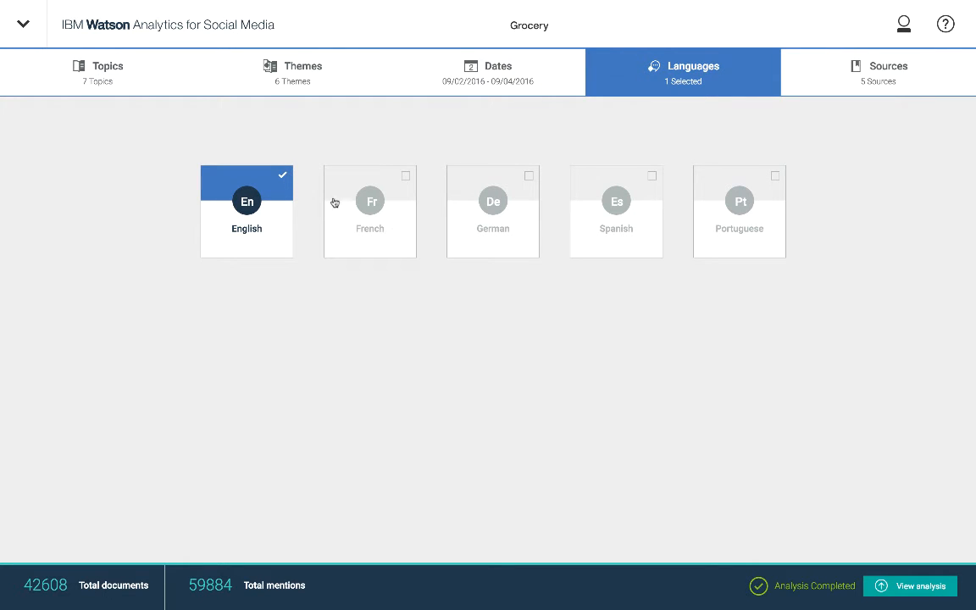
mouse_move(427, 222)
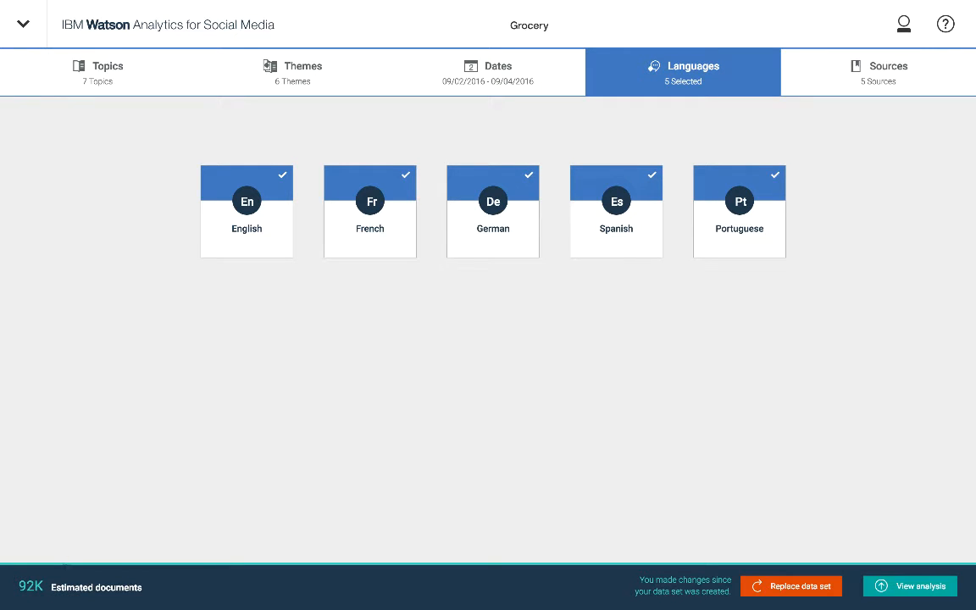
mouse_move(123, 494)
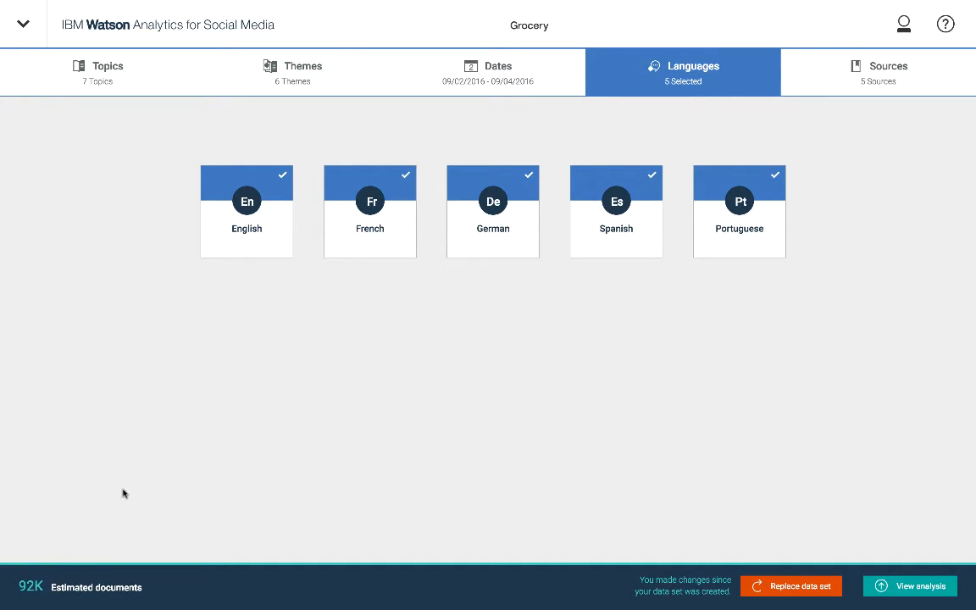
mouse_move(95, 530)
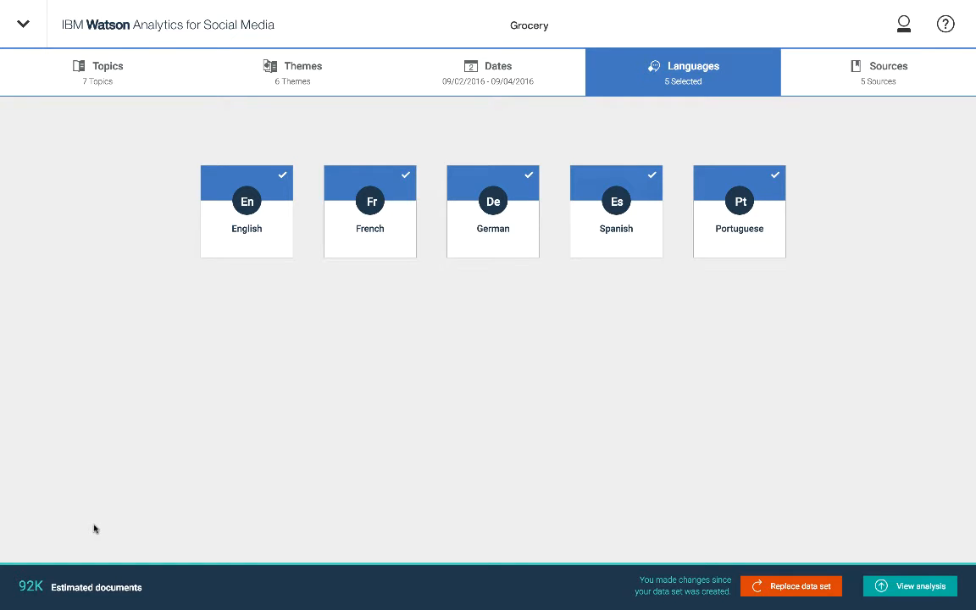
mouse_move(414, 172)
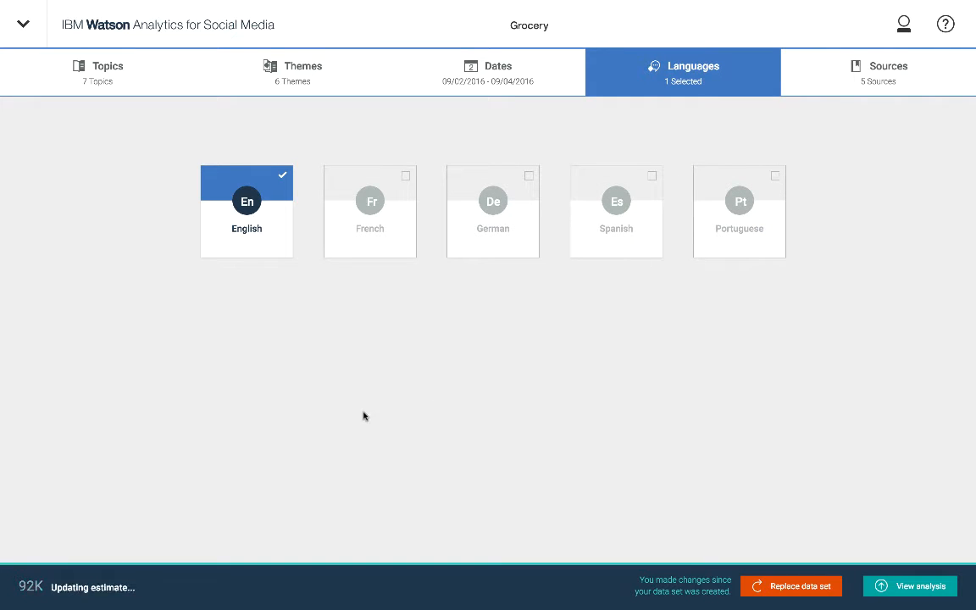
mouse_move(166, 554)
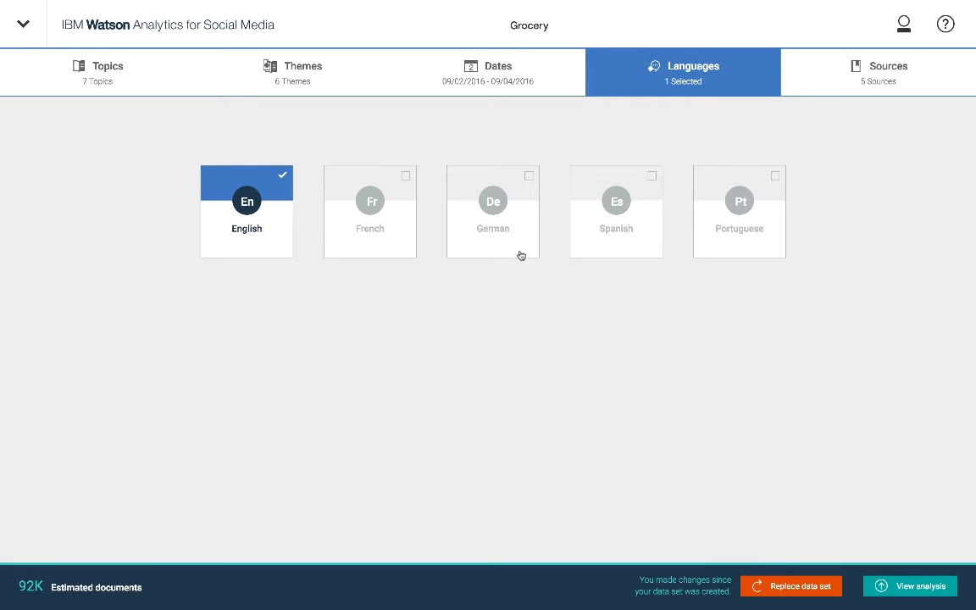
left_click(878, 72)
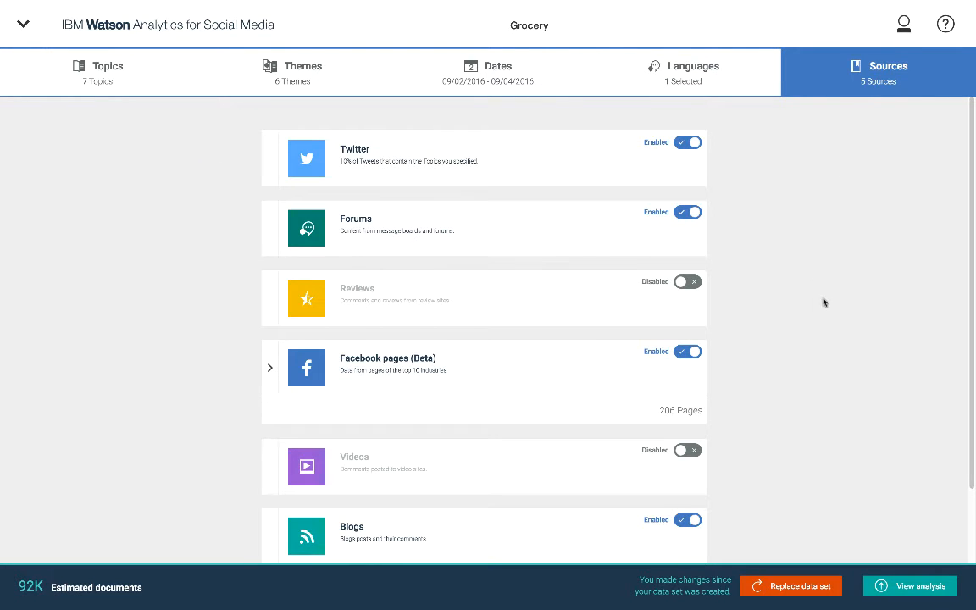
mouse_move(742, 225)
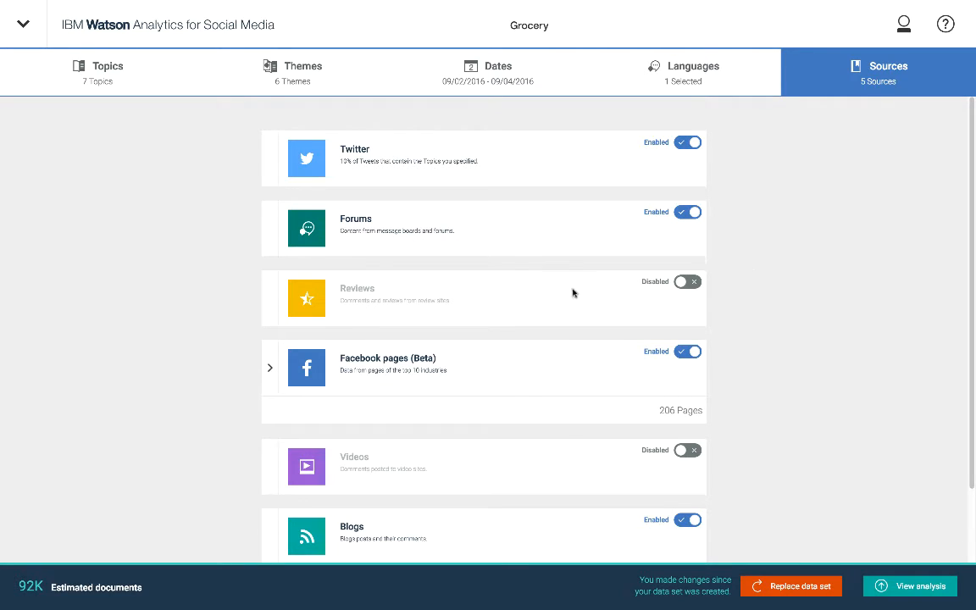
mouse_move(495, 163)
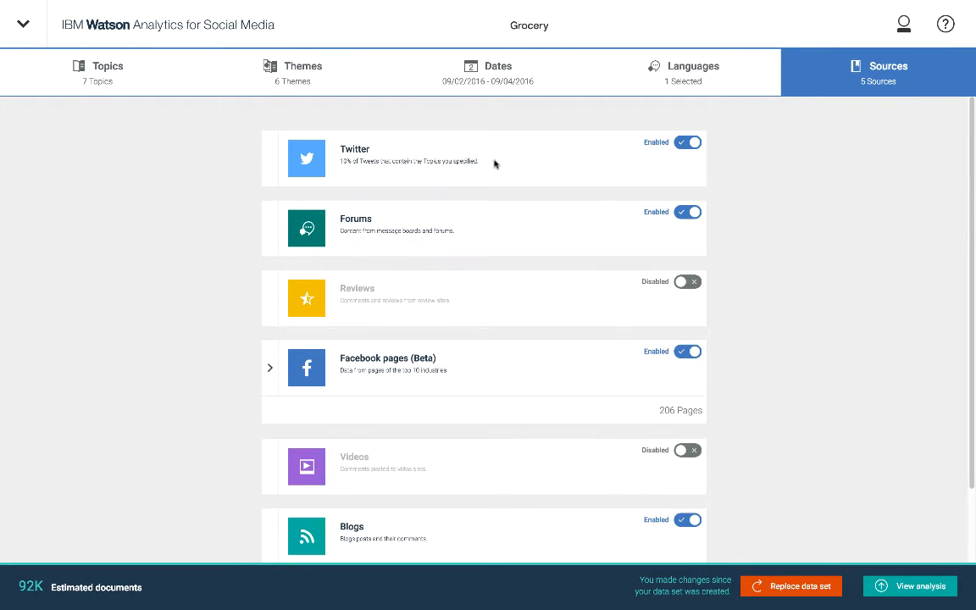
scroll("down", 3)
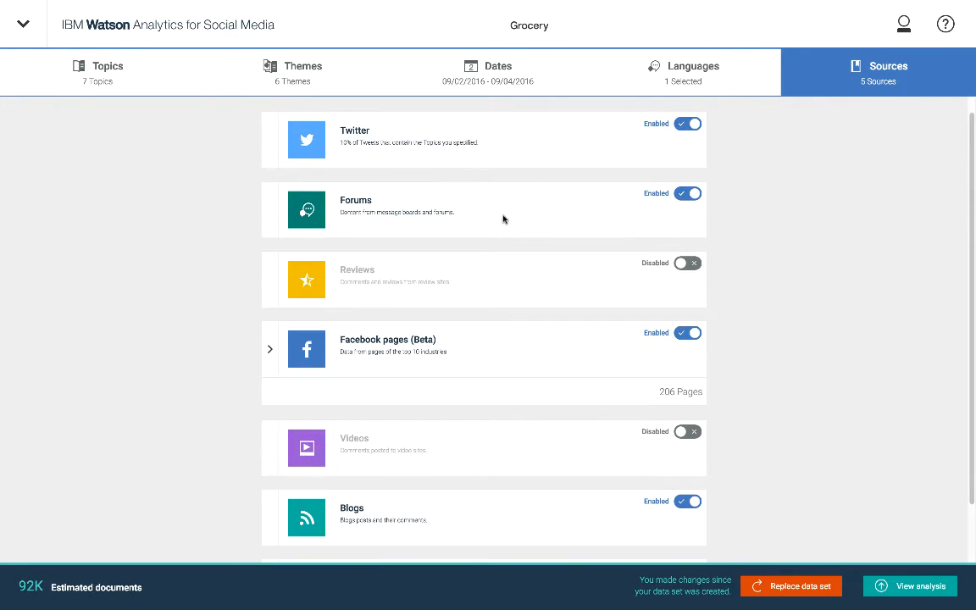
scroll("down", 3)
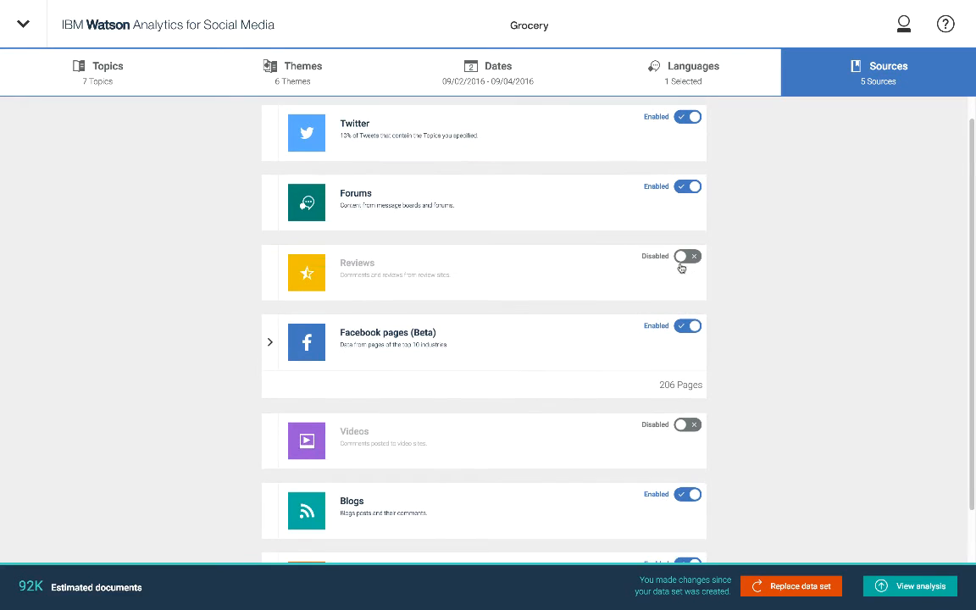
scroll("down", 3)
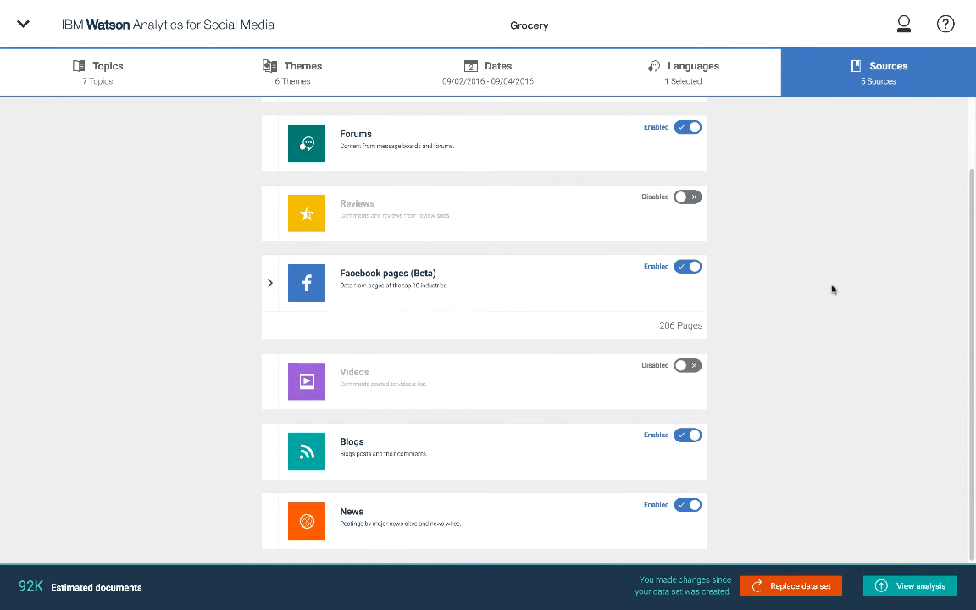
mouse_move(867, 448)
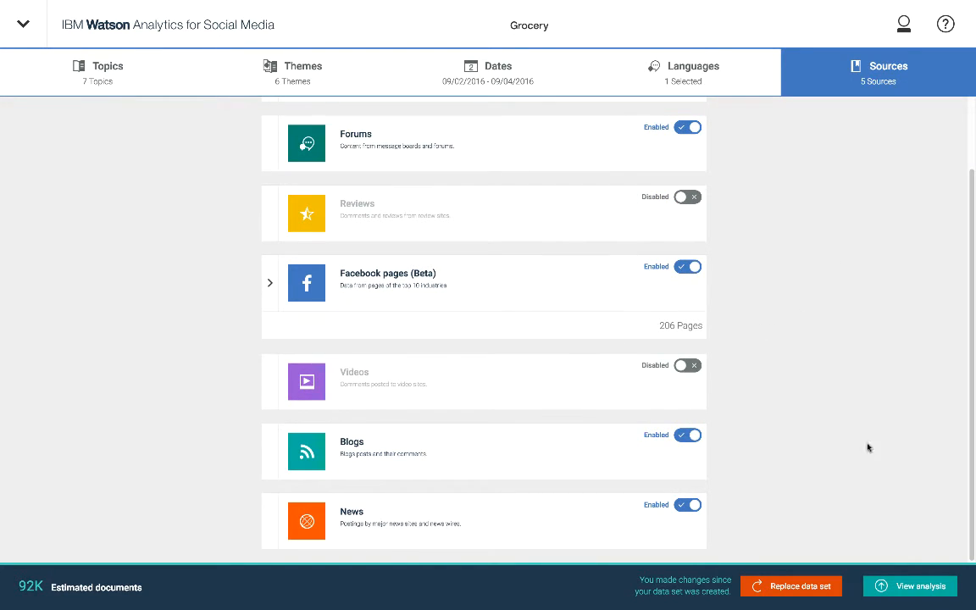
mouse_move(721, 391)
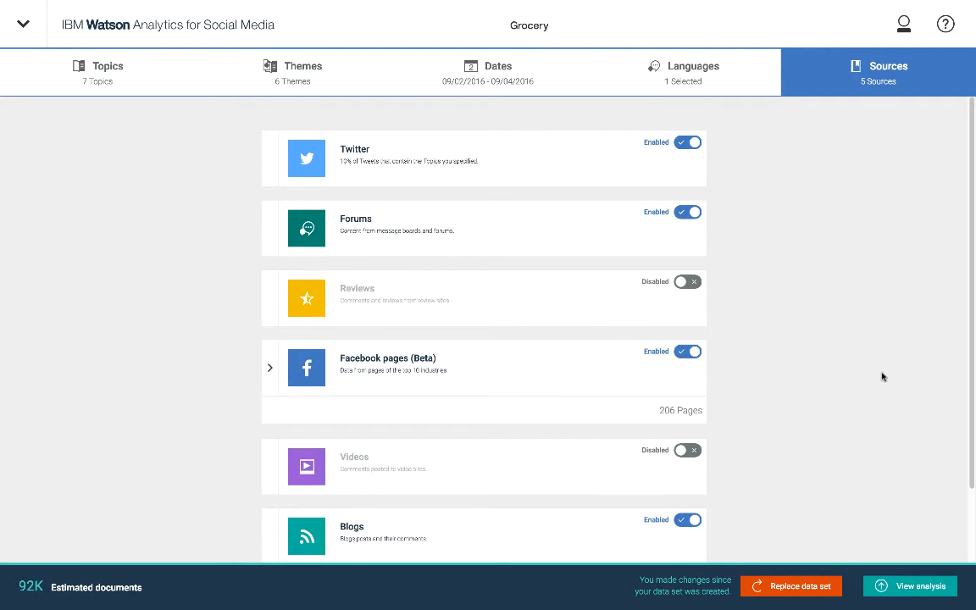
mouse_move(869, 384)
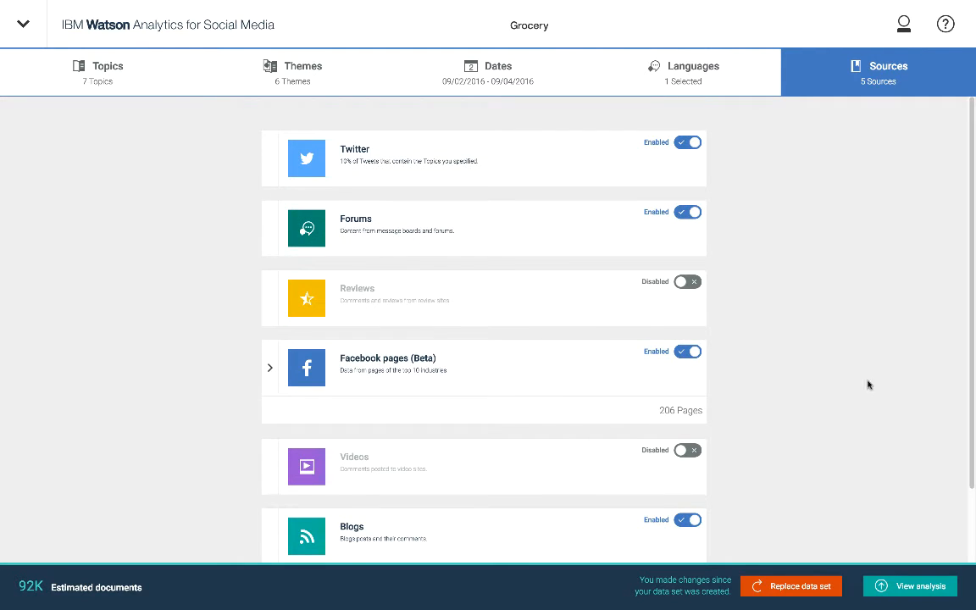
mouse_move(867, 377)
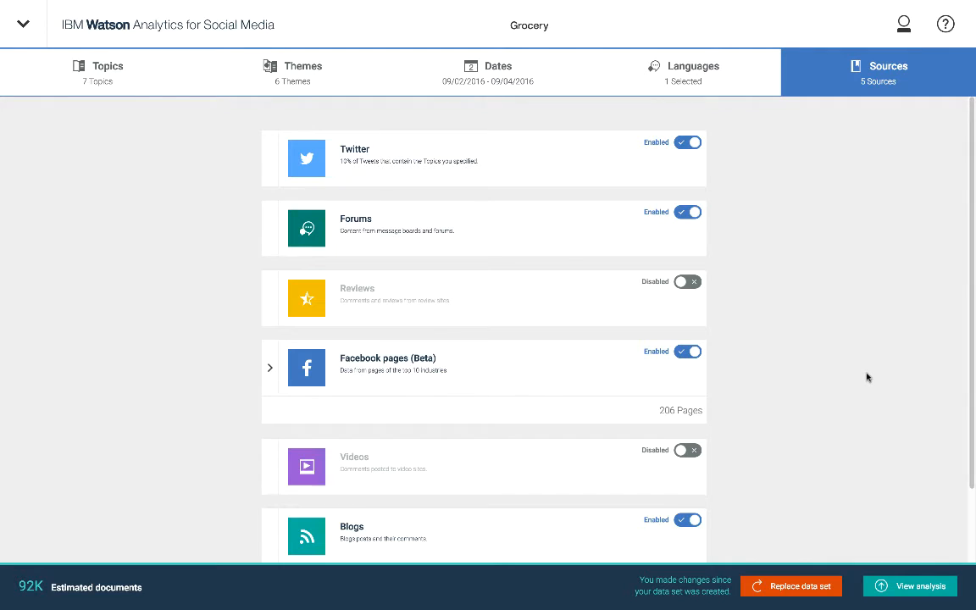
mouse_move(718, 293)
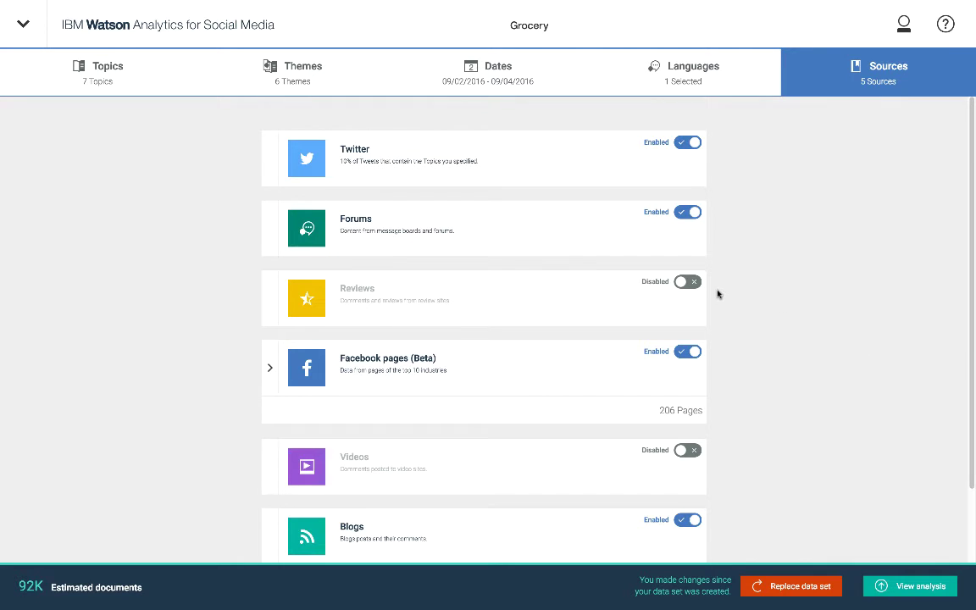
mouse_move(917, 599)
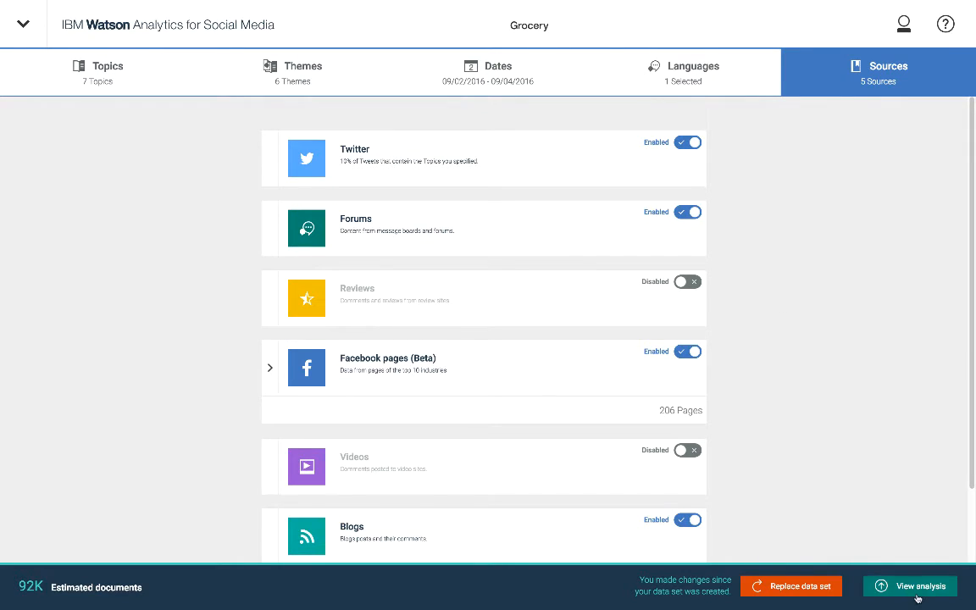
Go to the Grocery analysis results and choose the Topics share-of-voice view, Meat leading.
left_click(910, 586)
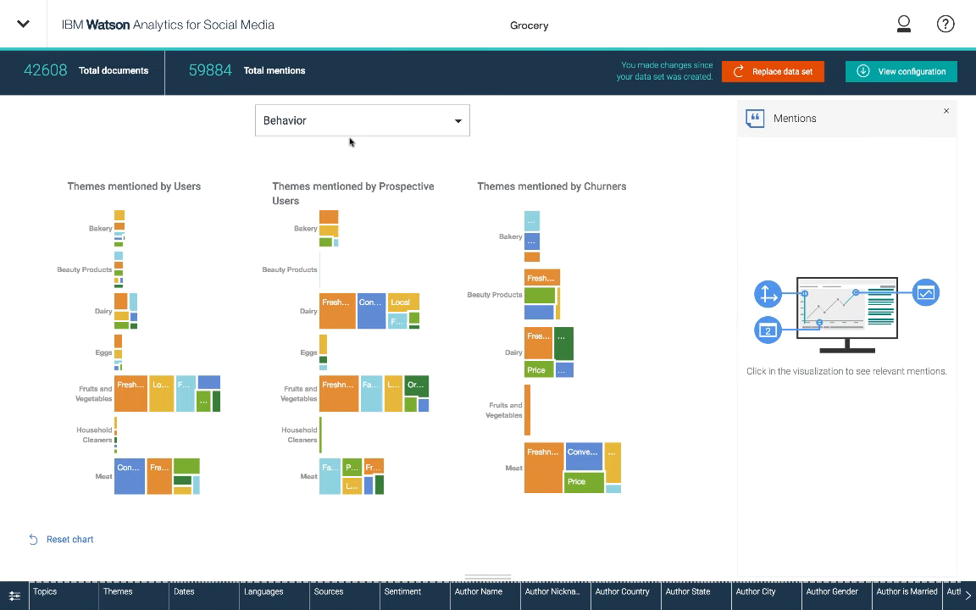
mouse_move(349, 135)
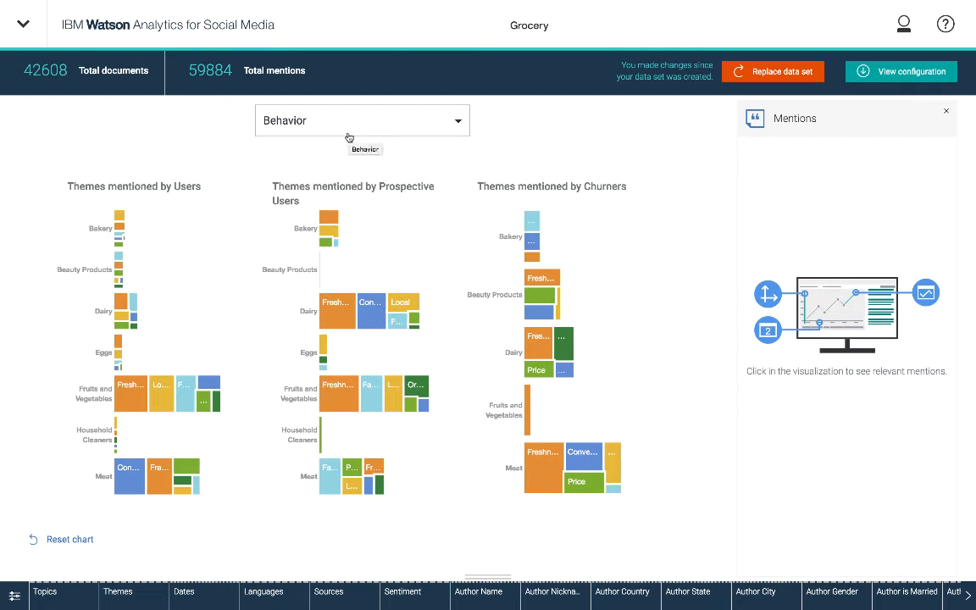
left_click(362, 120)
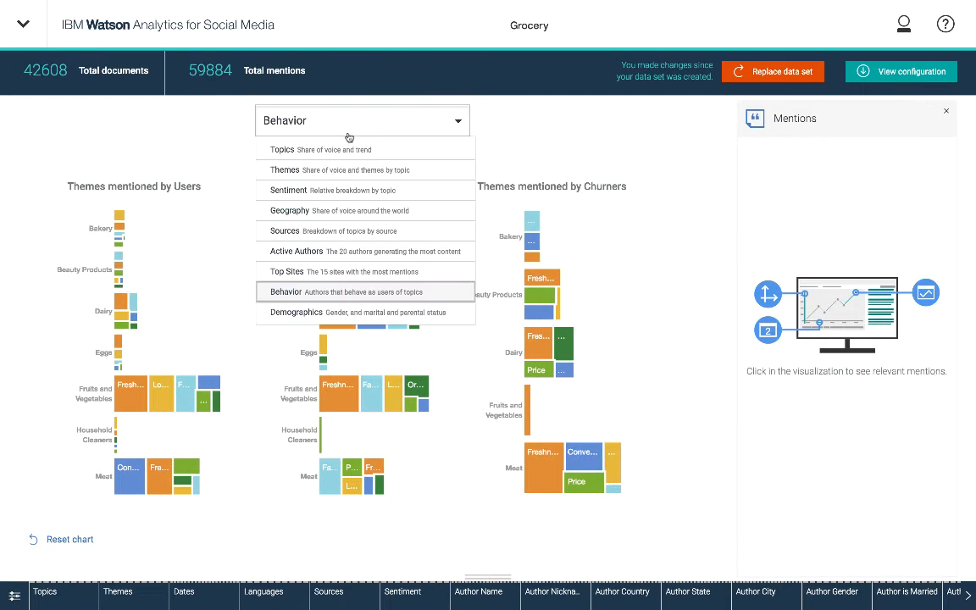
left_click(281, 149)
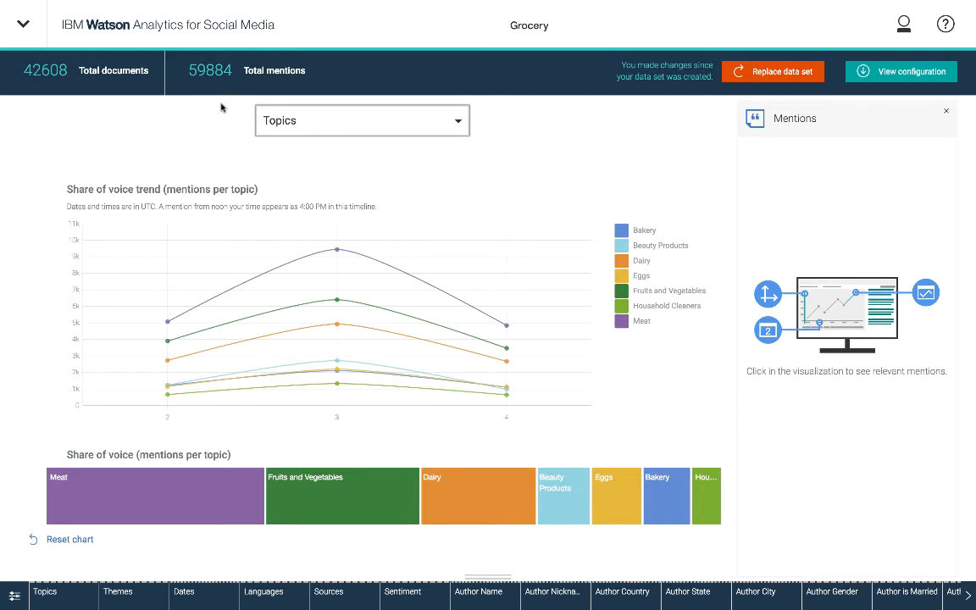
mouse_move(94, 111)
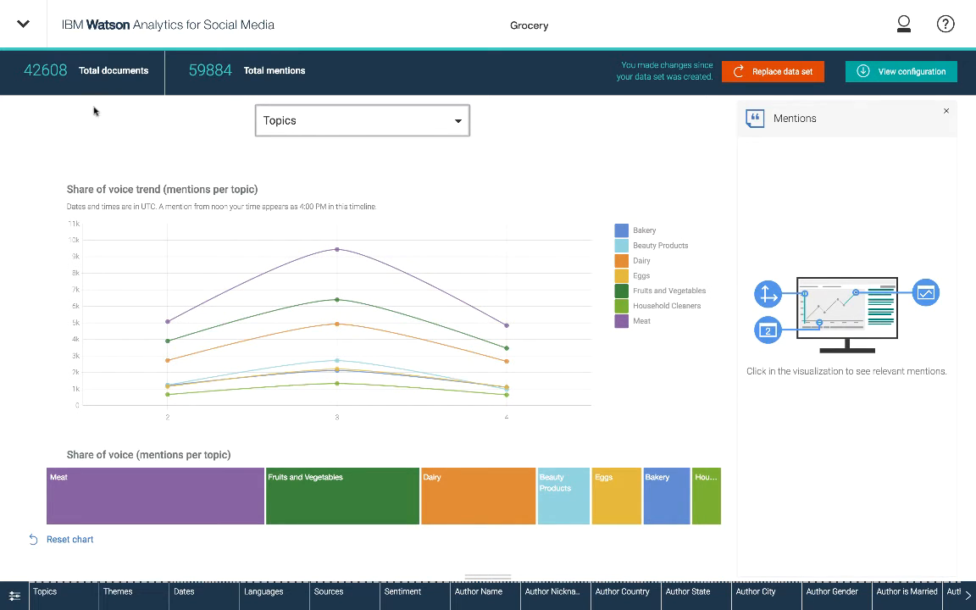
mouse_move(175, 141)
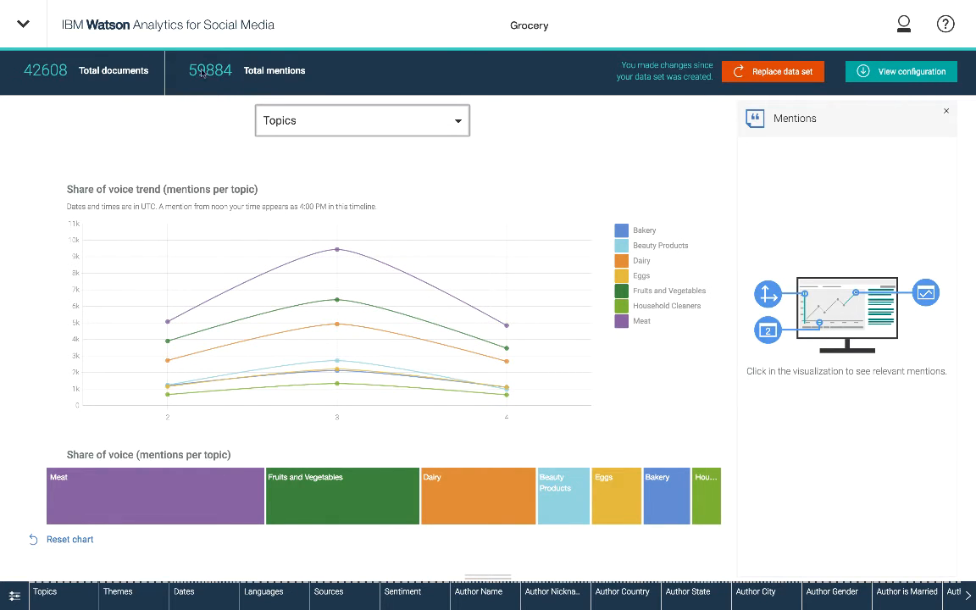
mouse_move(239, 91)
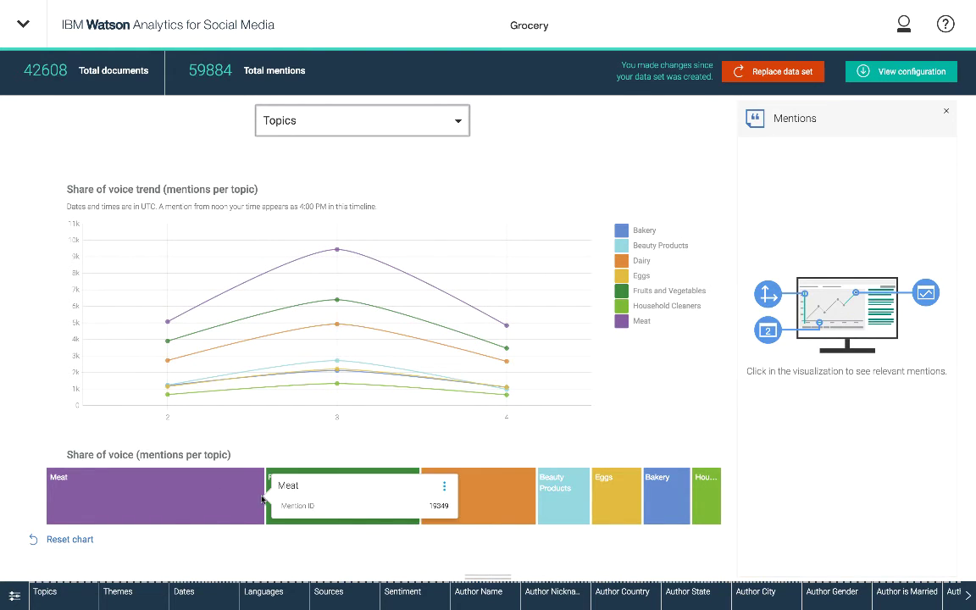
mouse_move(77, 366)
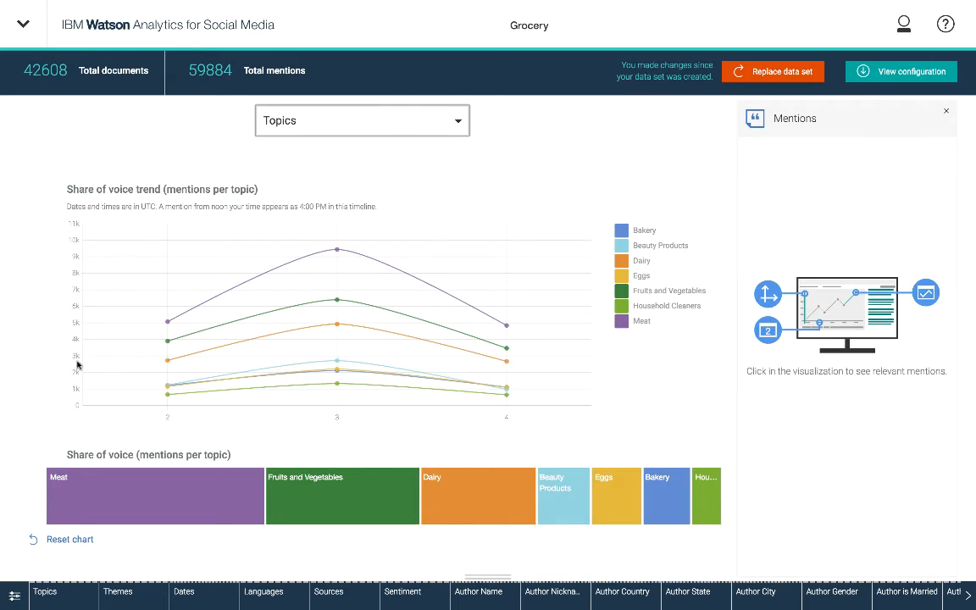
mouse_move(54, 362)
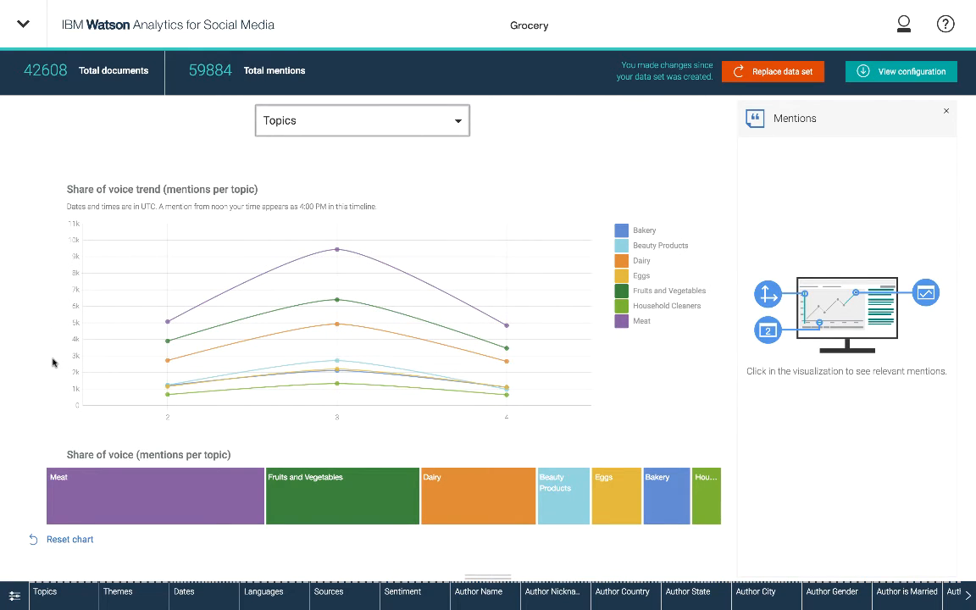
mouse_move(38, 365)
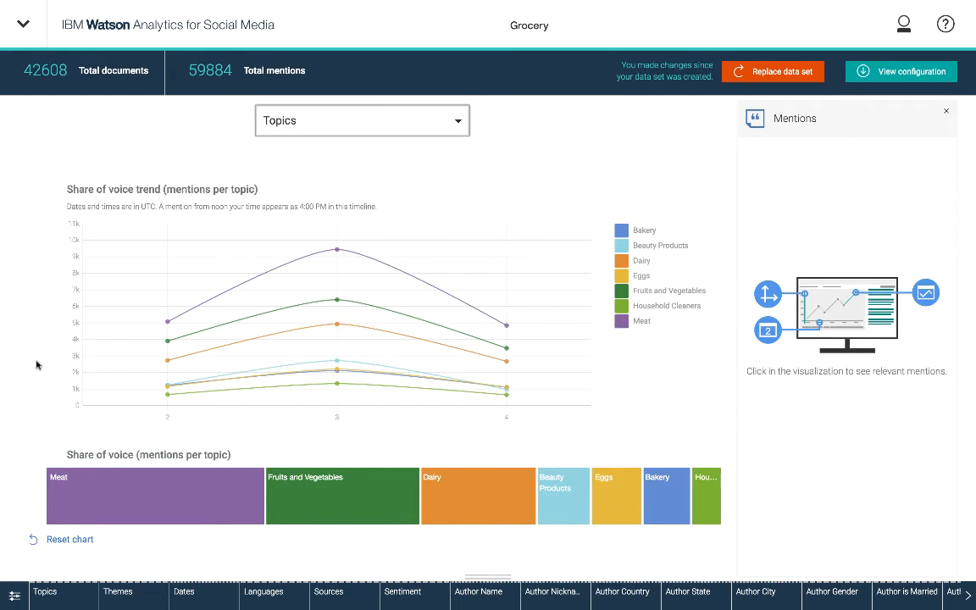
mouse_move(172, 127)
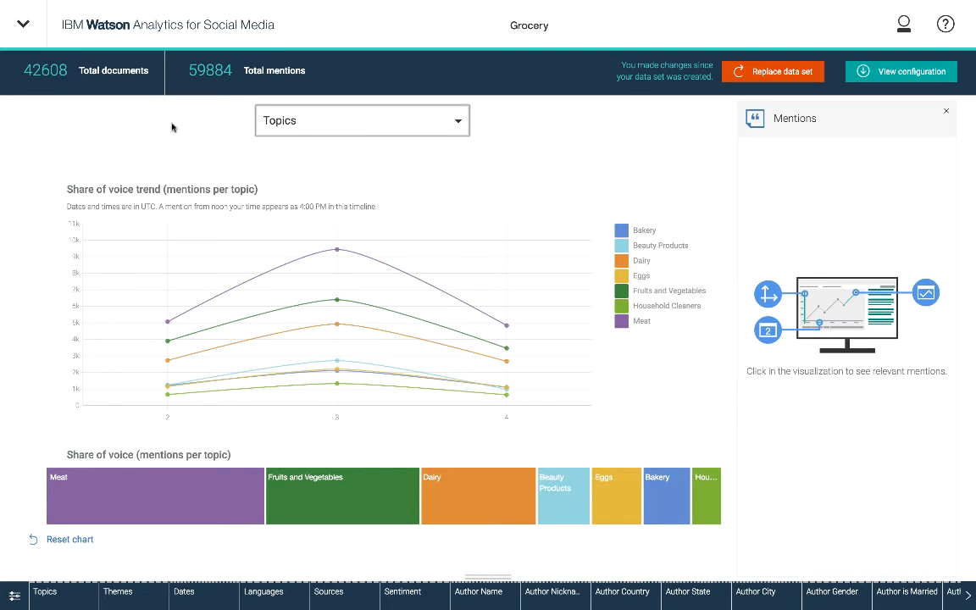
mouse_move(358, 244)
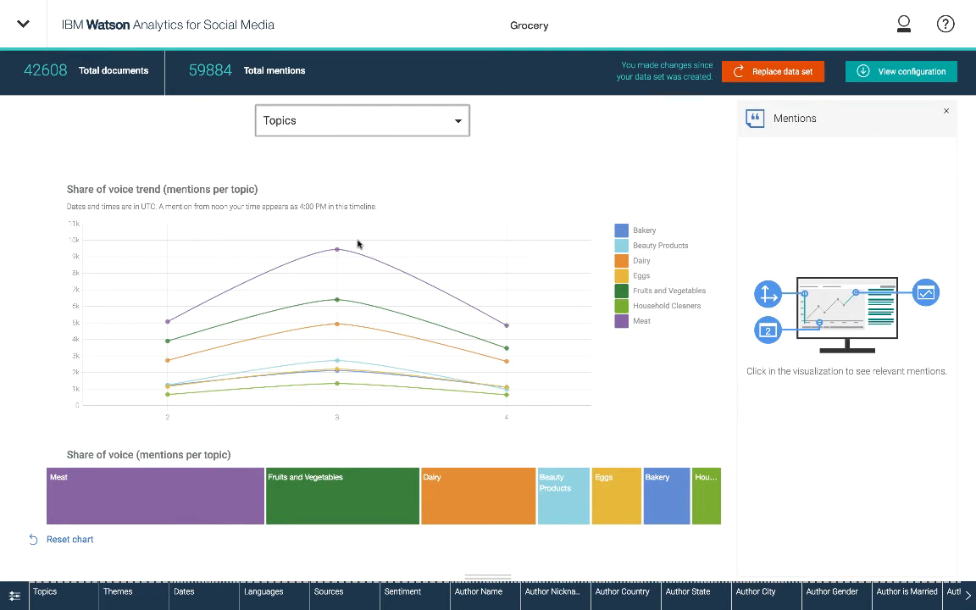
mouse_move(431, 227)
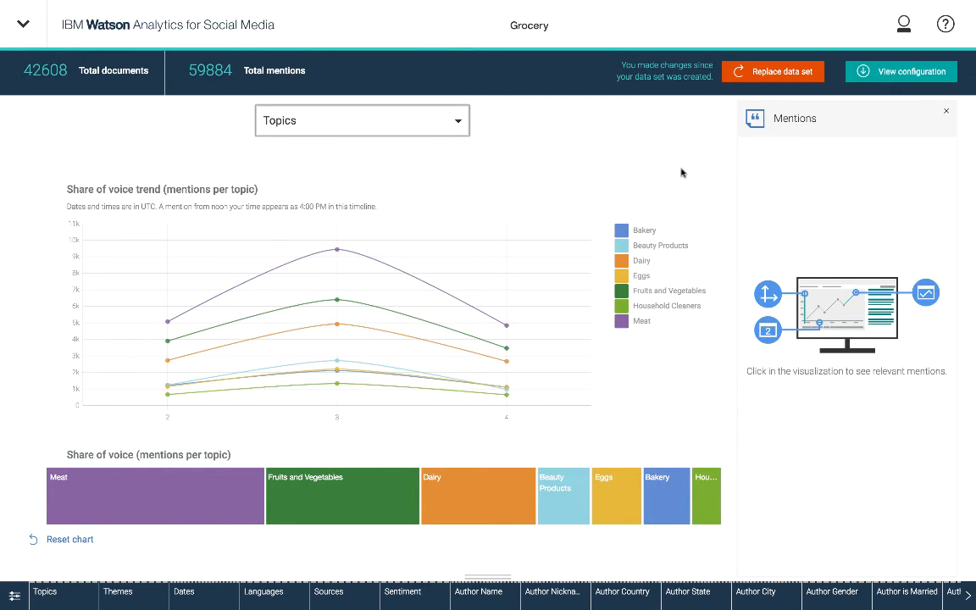
mouse_move(627, 145)
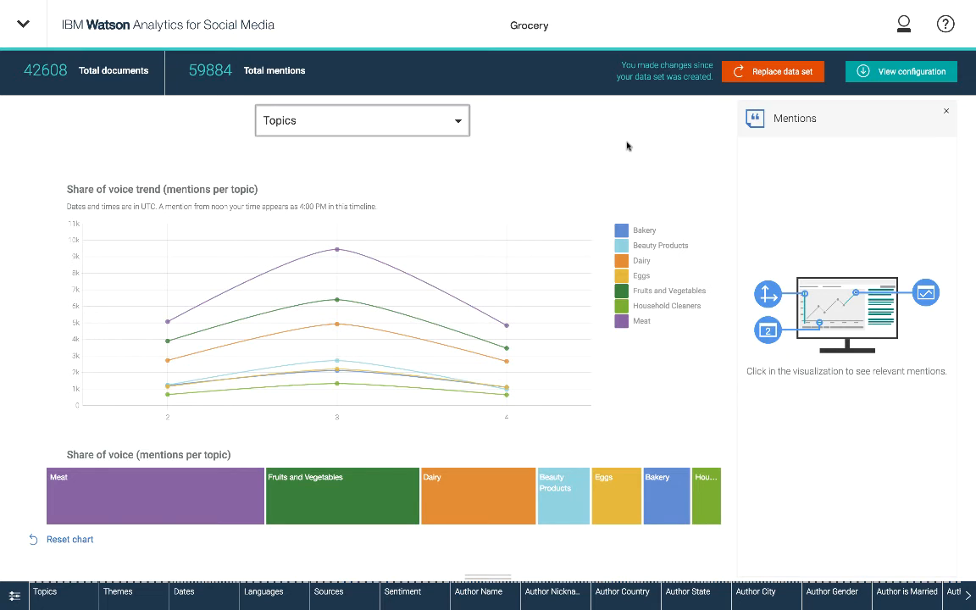
mouse_move(448, 238)
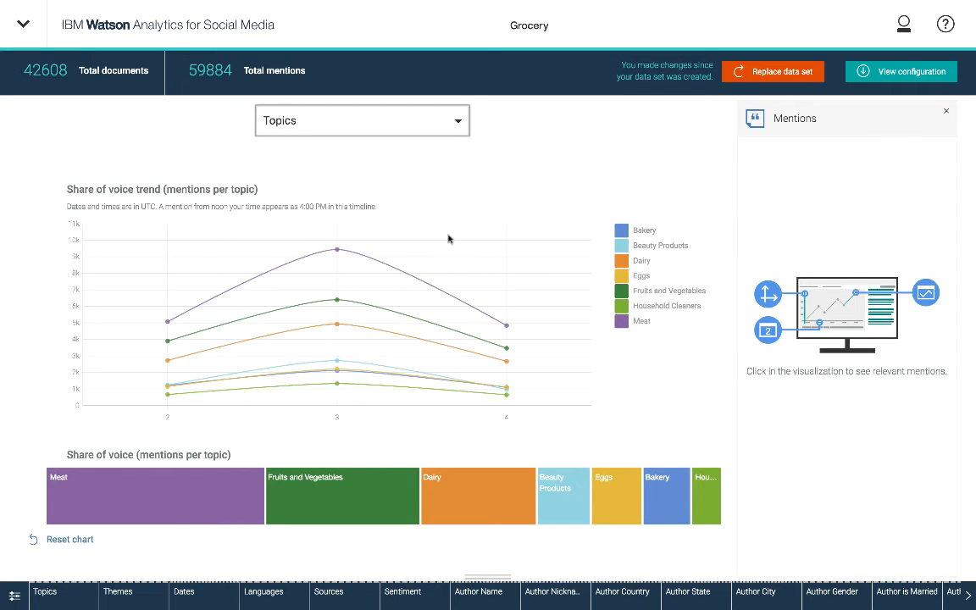
mouse_move(337, 254)
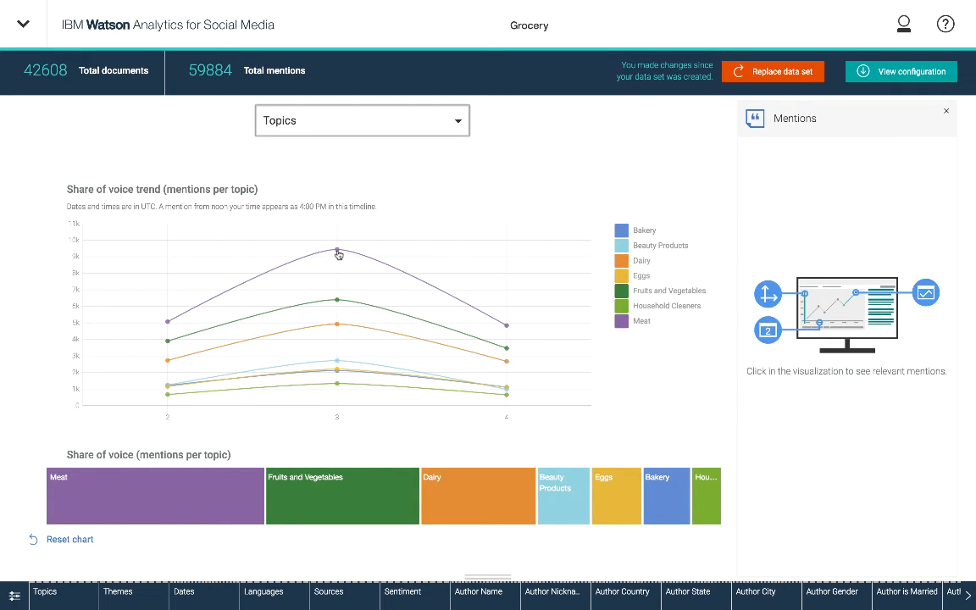
Drop down the list of analysis views: Themes, Sentiment, Geography and others.
left_click(335, 252)
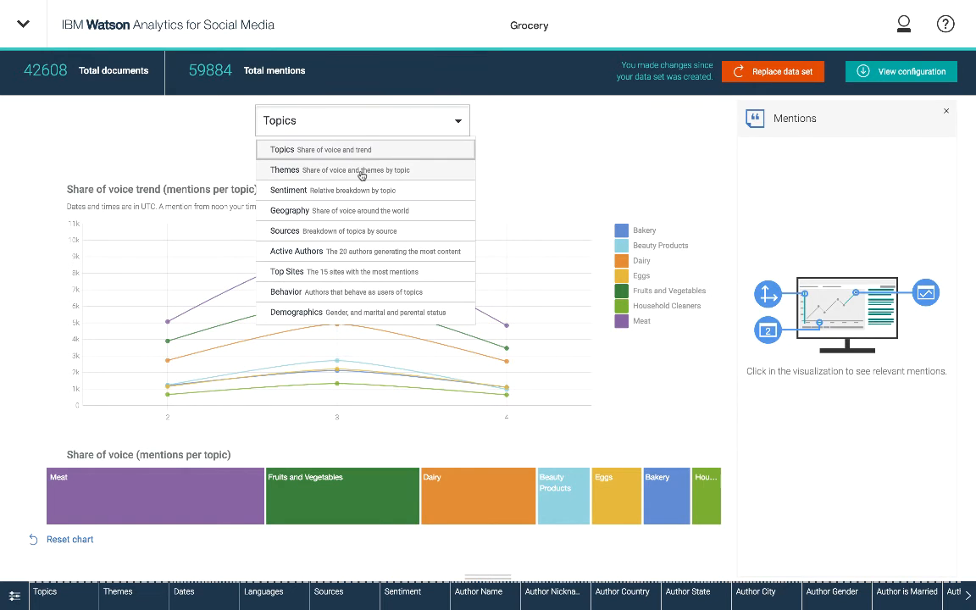
Switch to the Themes treemap view, Freshness leading, and reopen the views list.
left_click(284, 170)
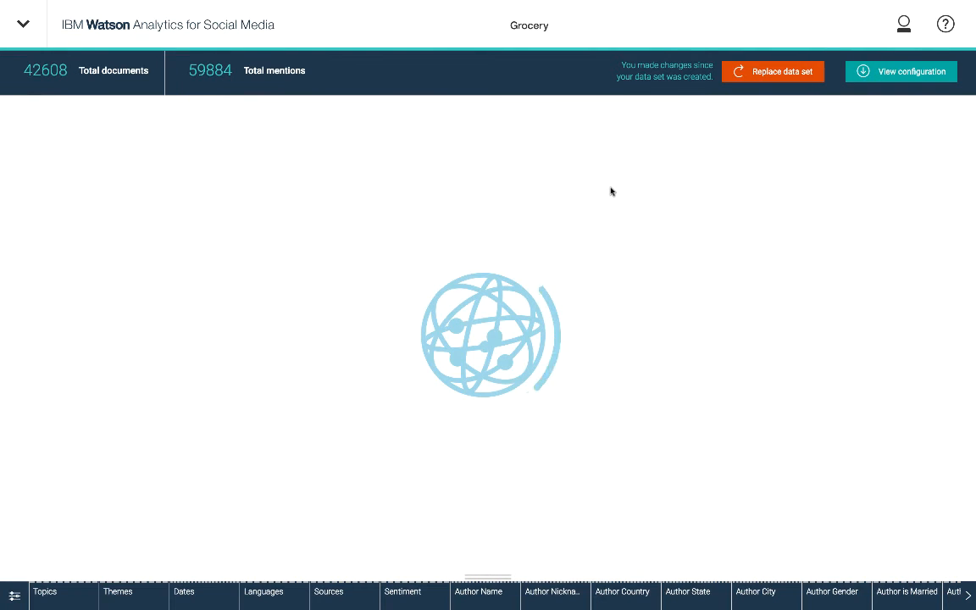
left_click(117, 591)
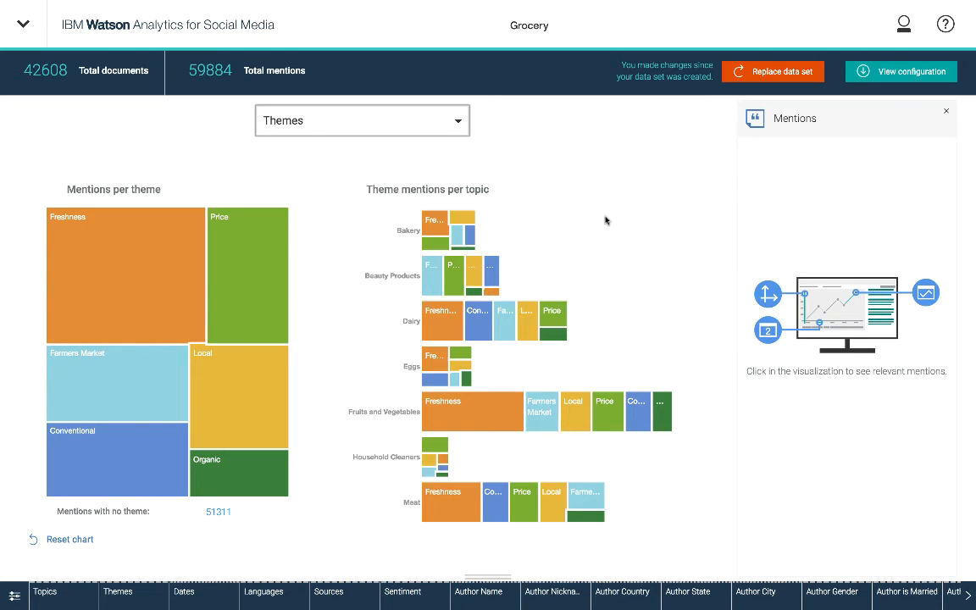
mouse_move(562, 243)
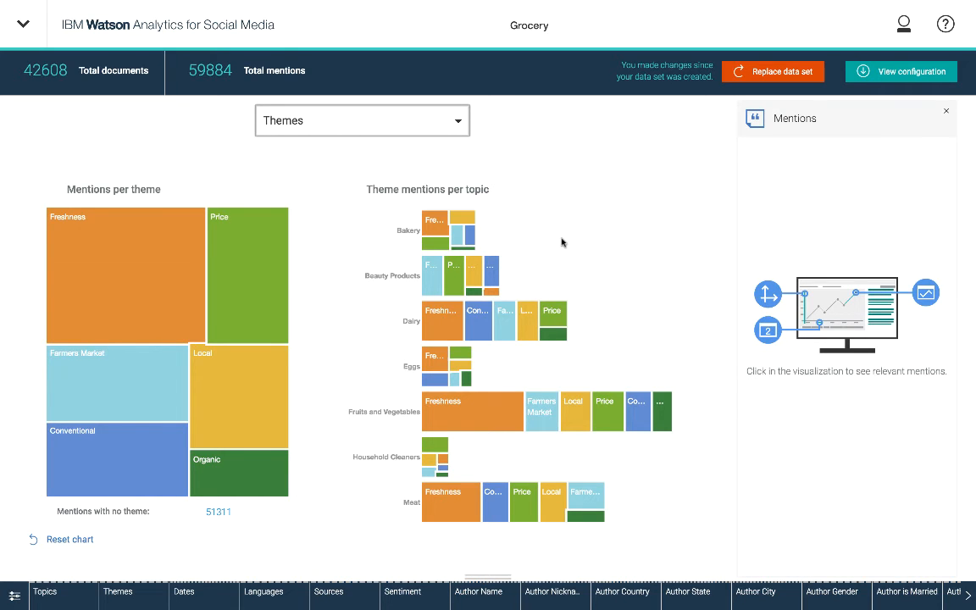
mouse_move(441, 166)
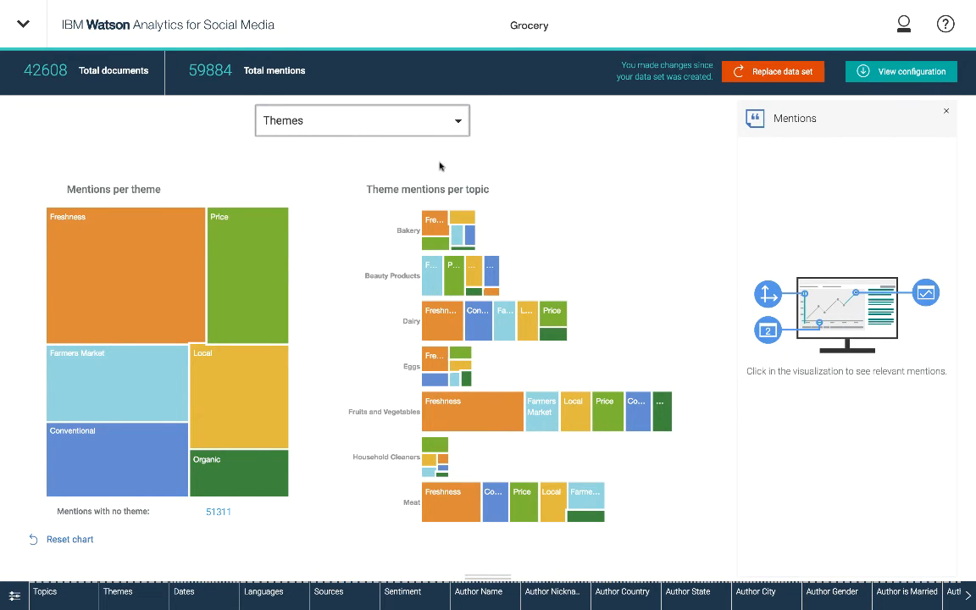
mouse_move(388, 210)
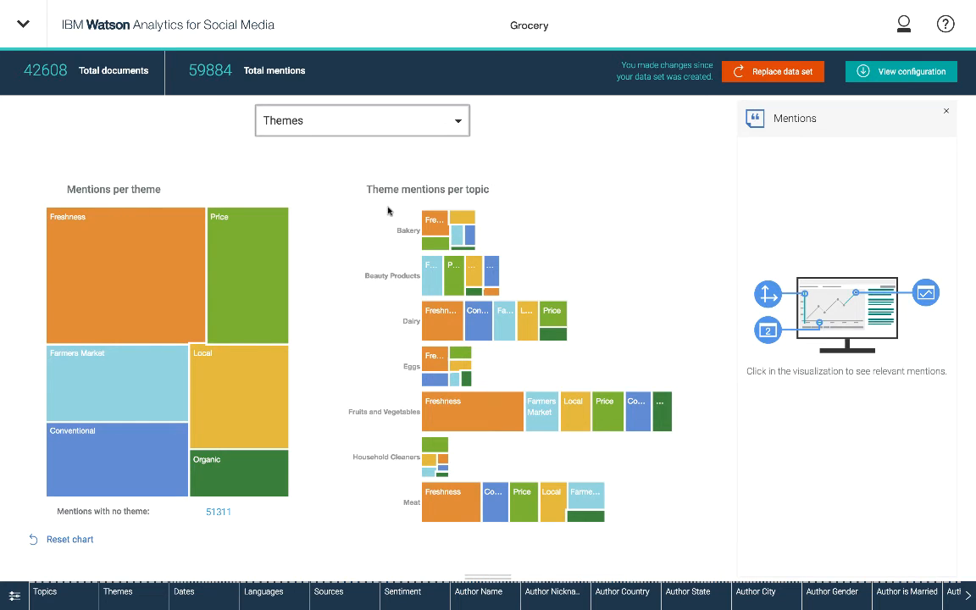
mouse_move(120, 360)
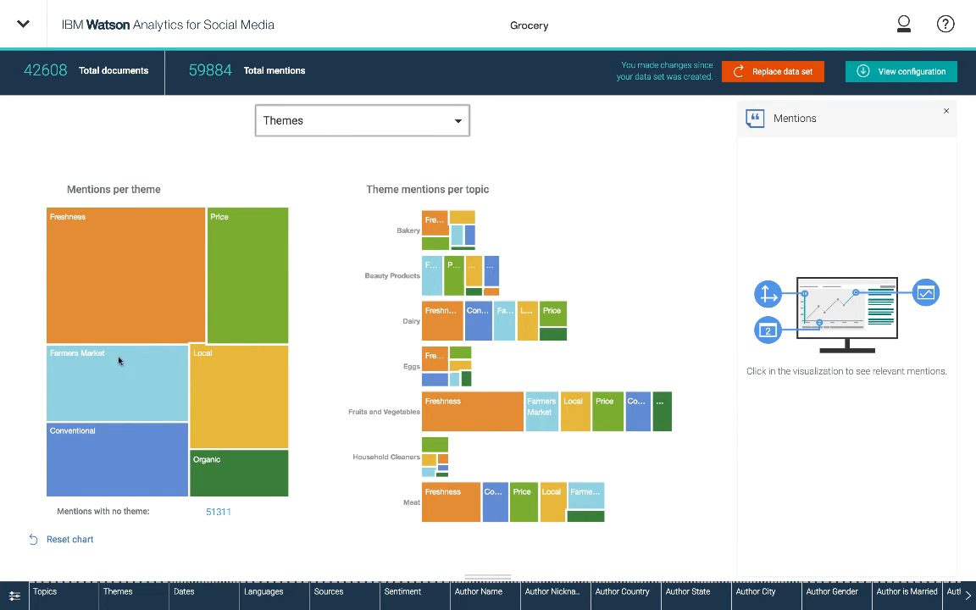
mouse_move(451, 365)
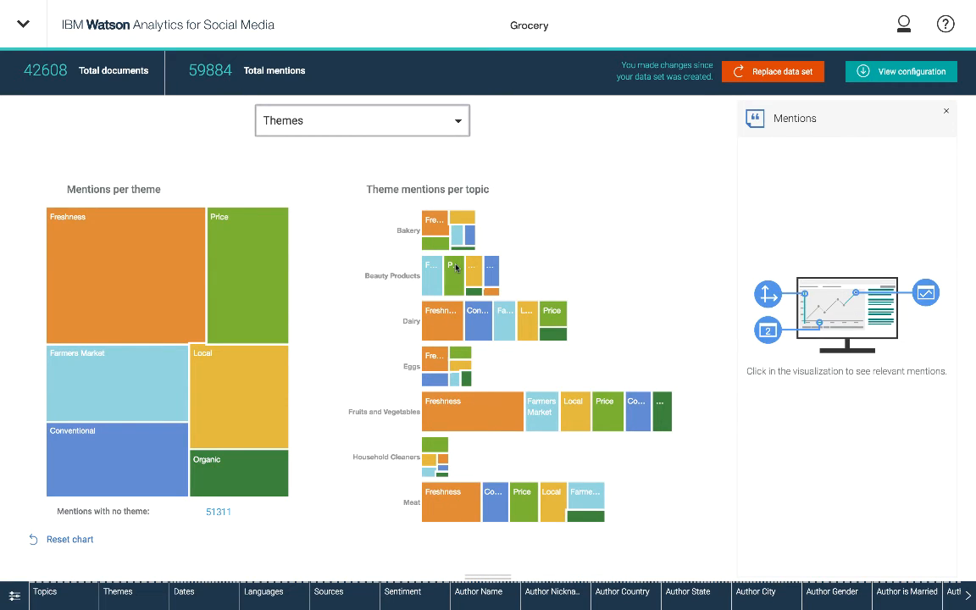
mouse_move(343, 476)
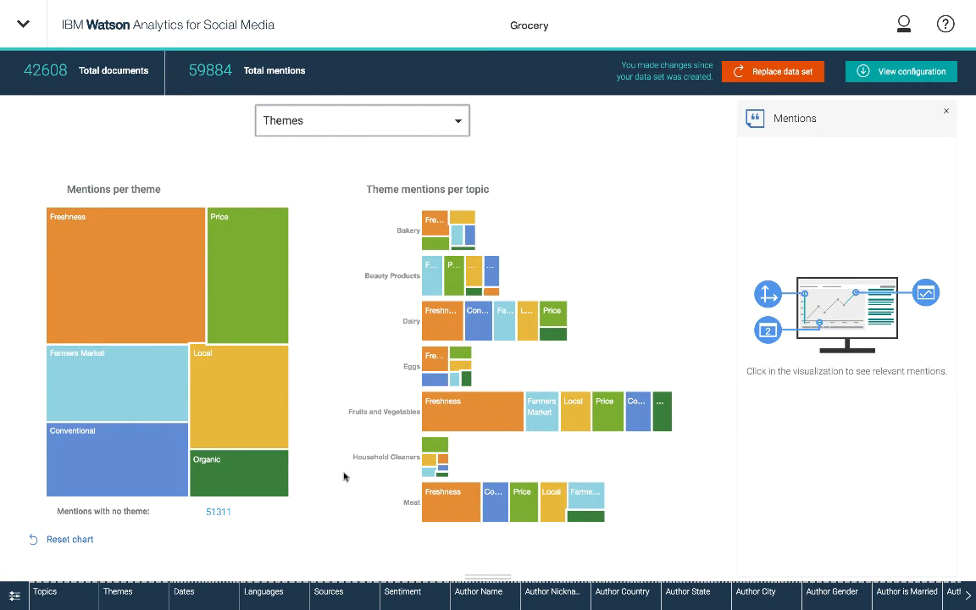
mouse_move(427, 243)
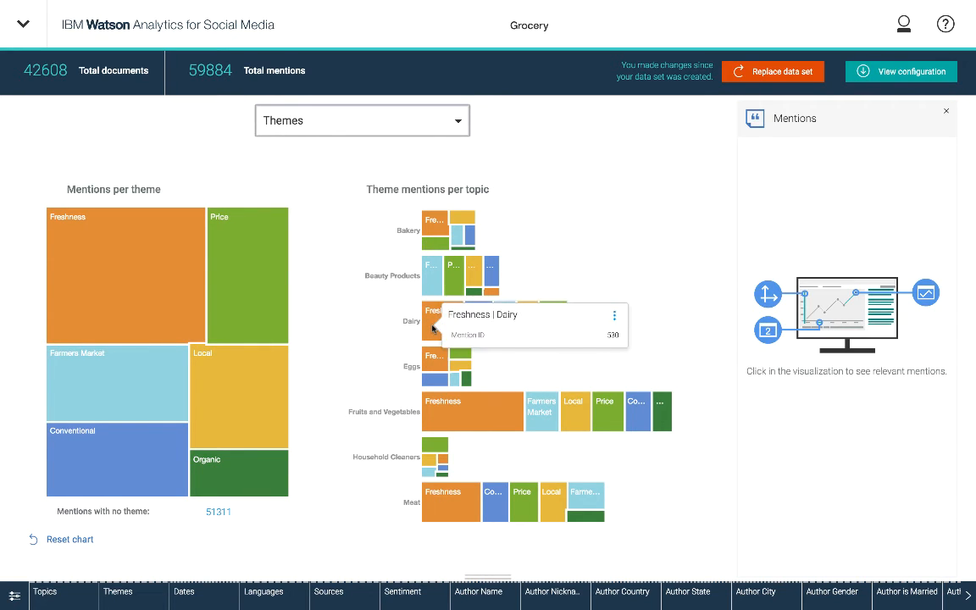
mouse_move(476, 379)
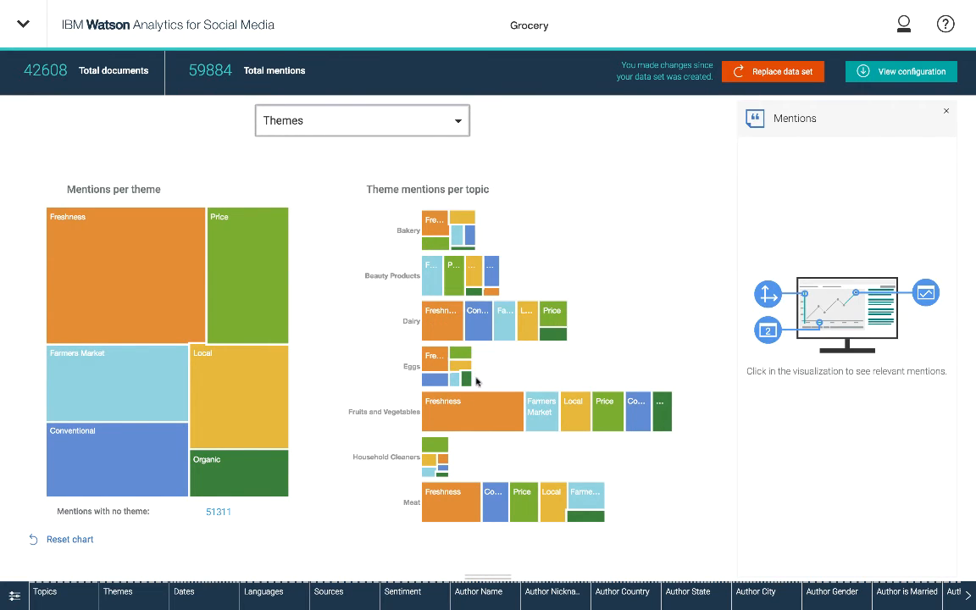
left_click(362, 120)
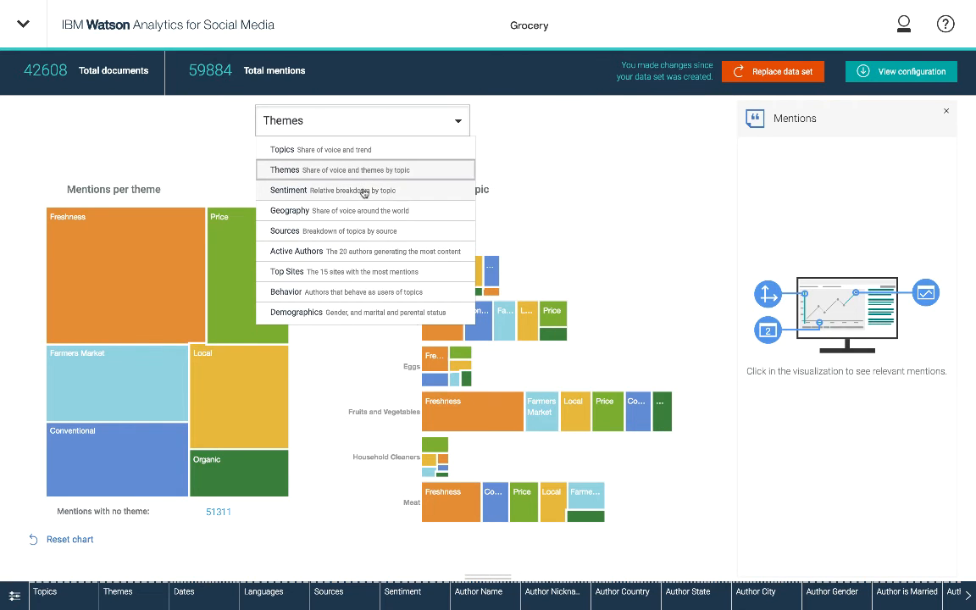
Switch to the per-topic Sentiment view and inspect Bakery's negative sentiment portion.
left_click(288, 189)
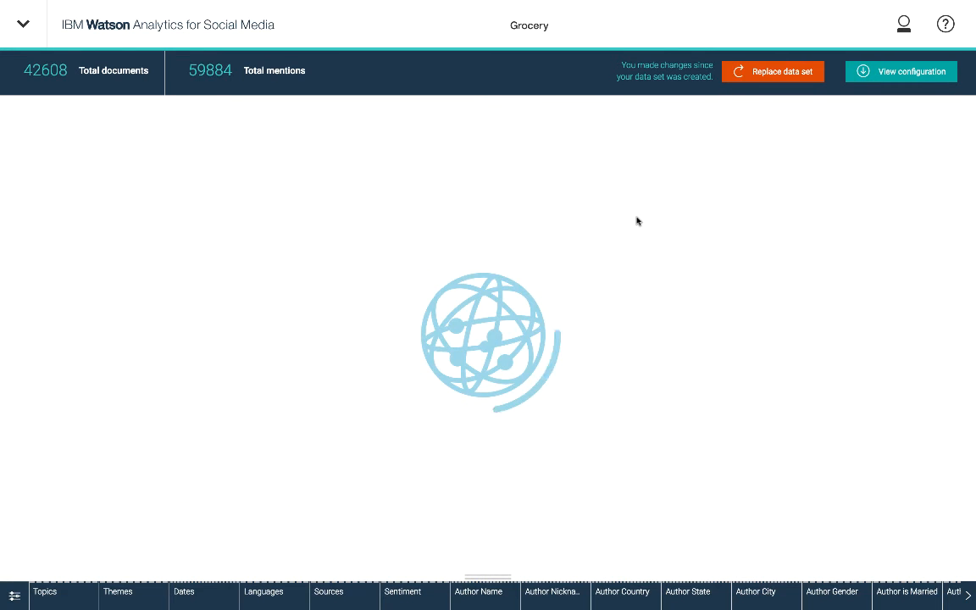
left_click(403, 592)
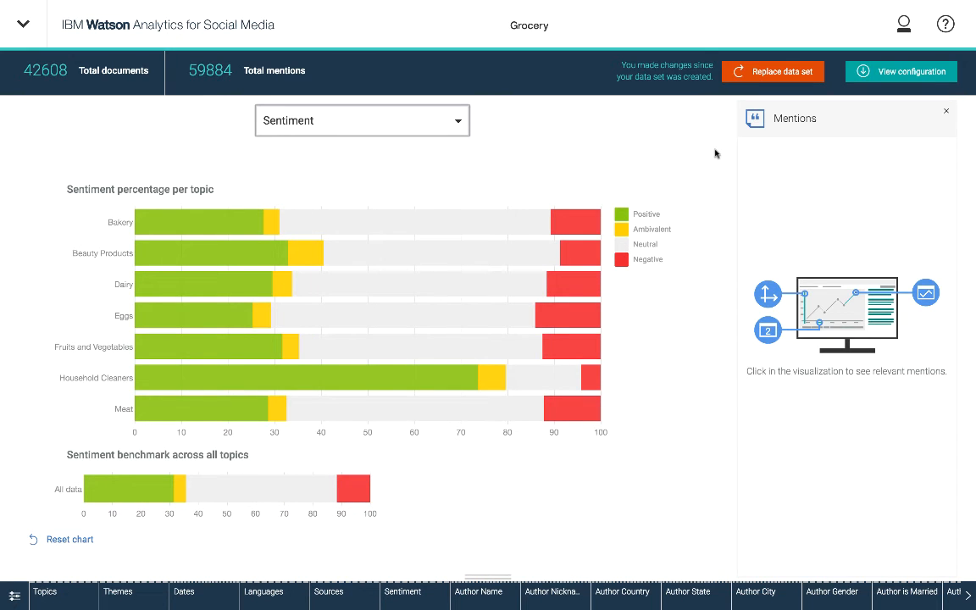
mouse_move(418, 132)
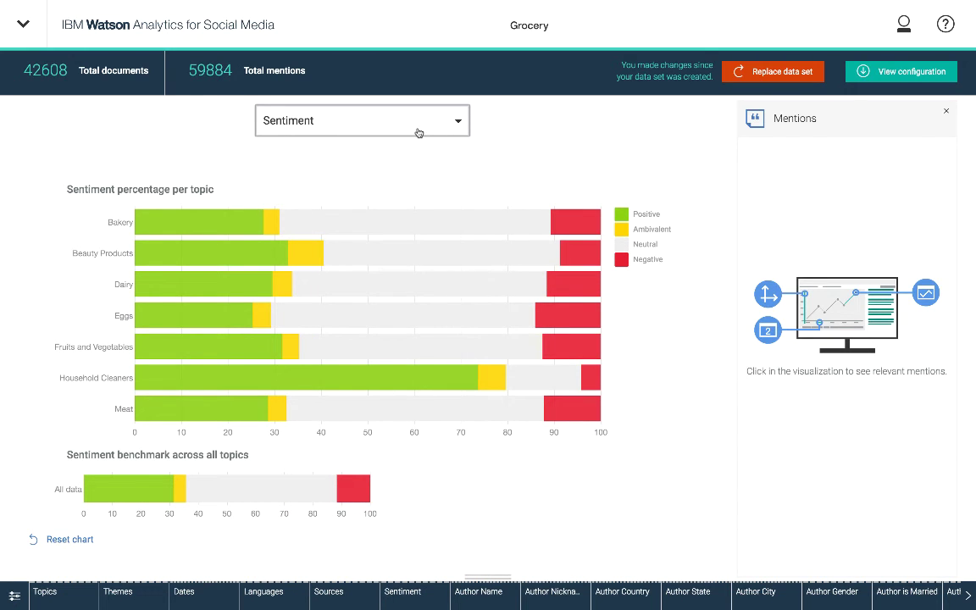
mouse_move(418, 132)
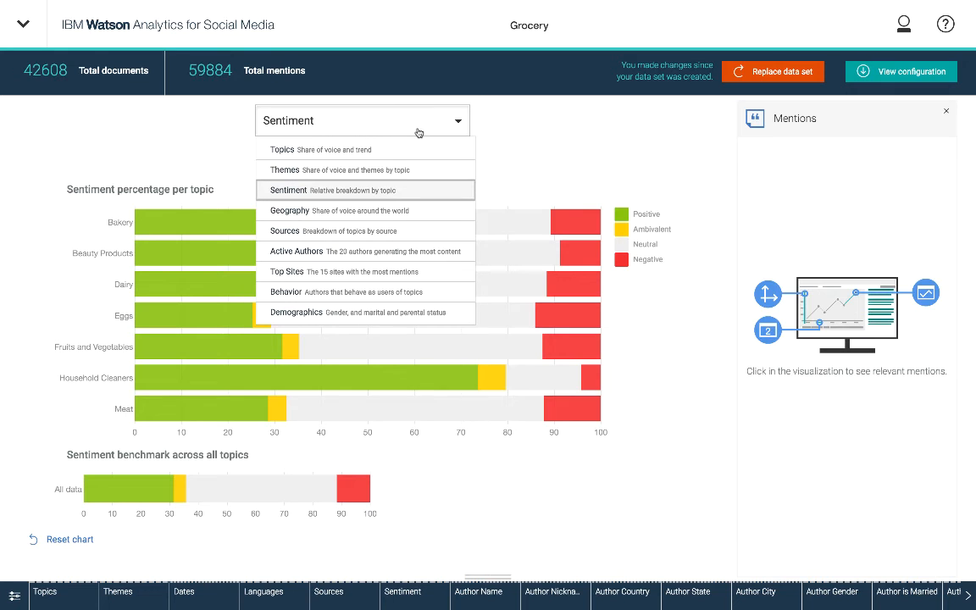
mouse_move(584, 155)
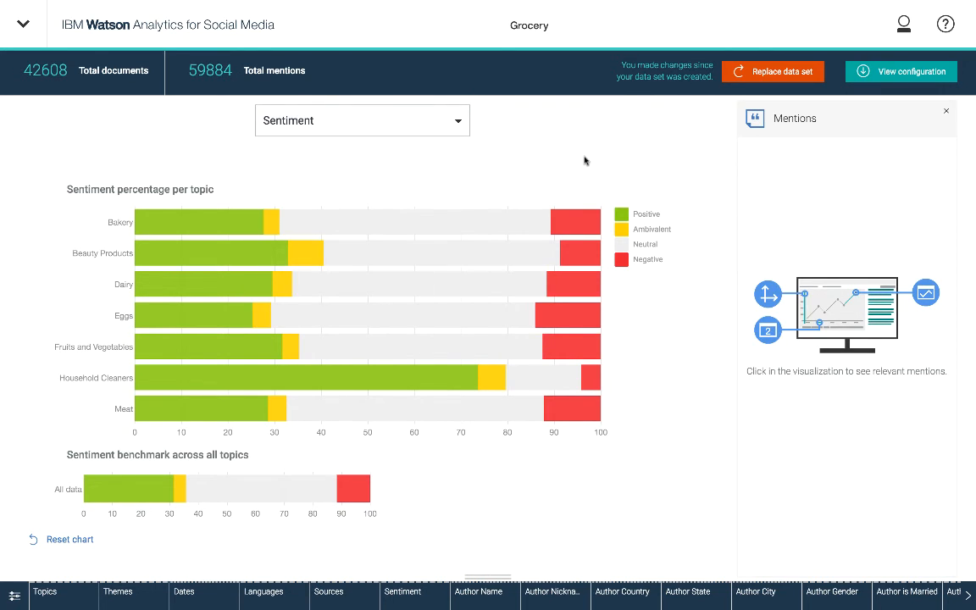
left_click(573, 222)
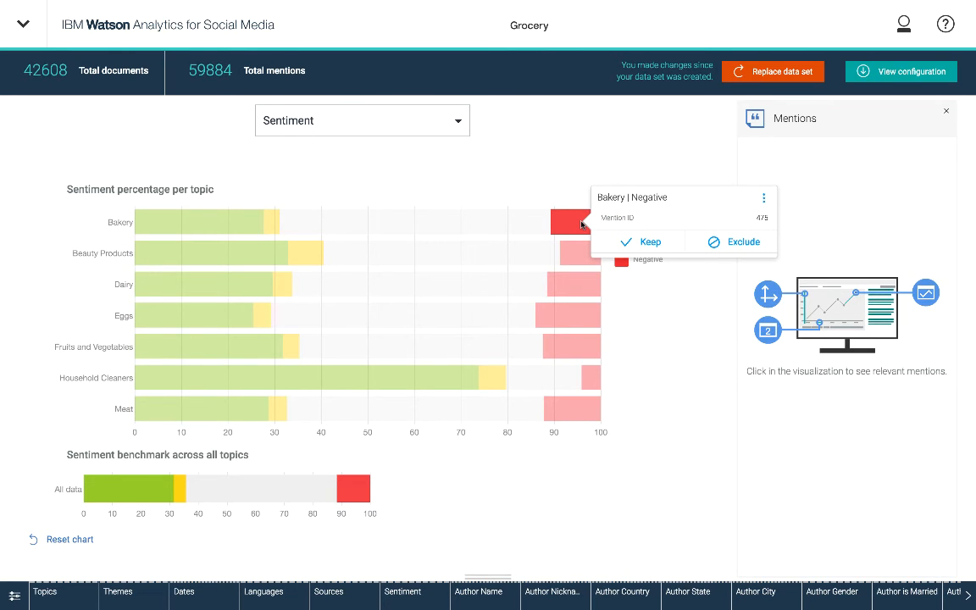
left_click(567, 222)
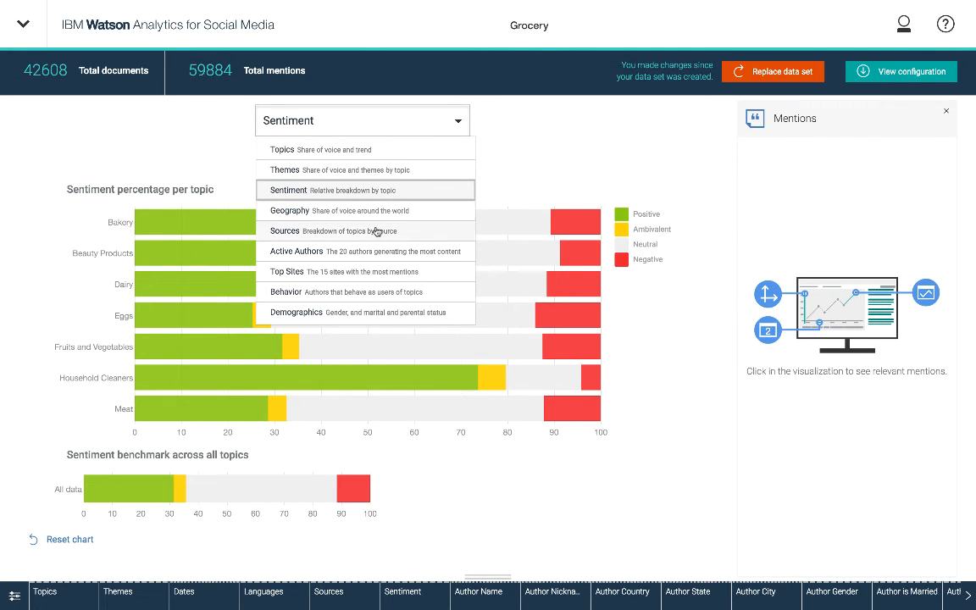
mouse_move(373, 238)
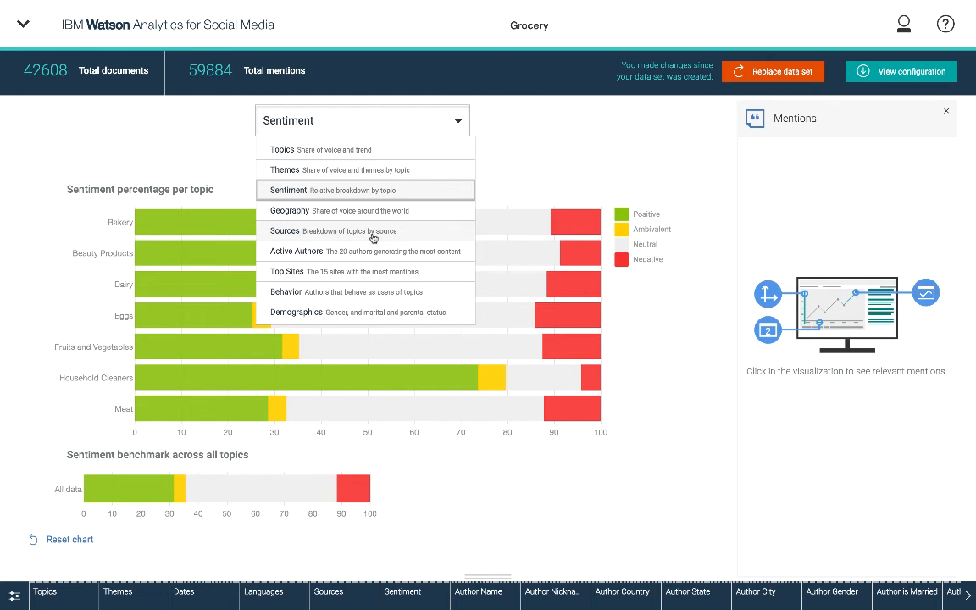
mouse_move(371, 255)
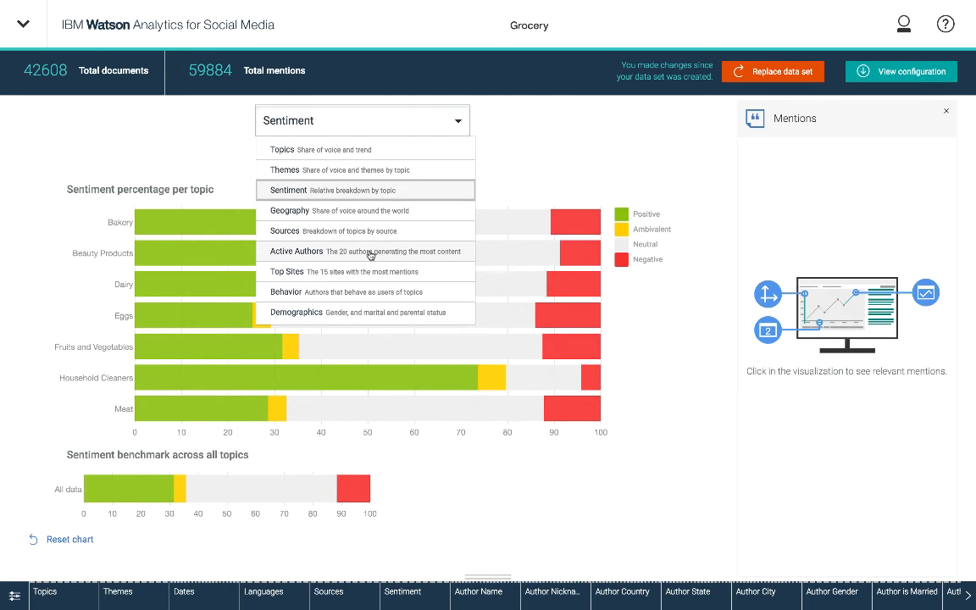
mouse_move(369, 276)
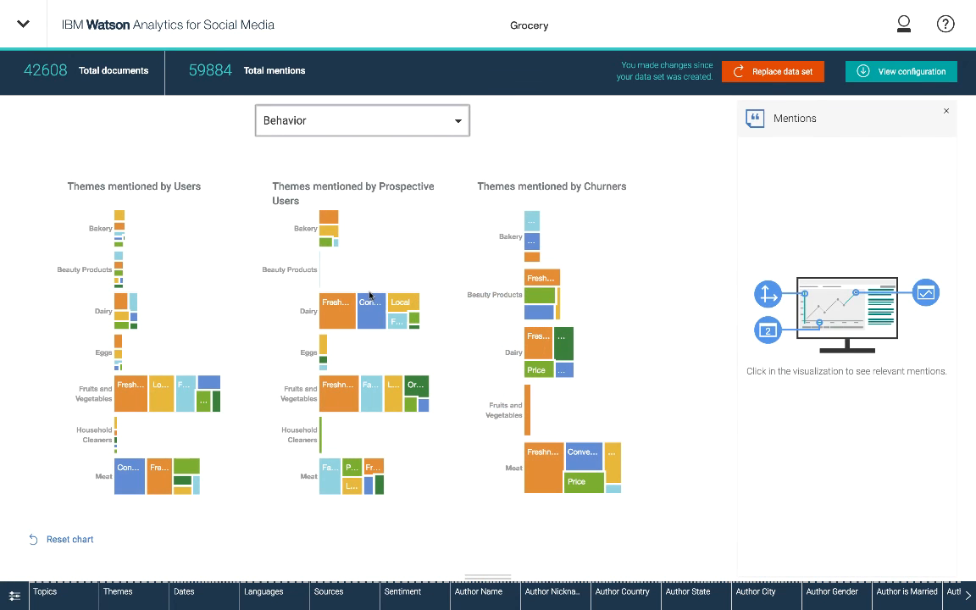
mouse_move(38, 169)
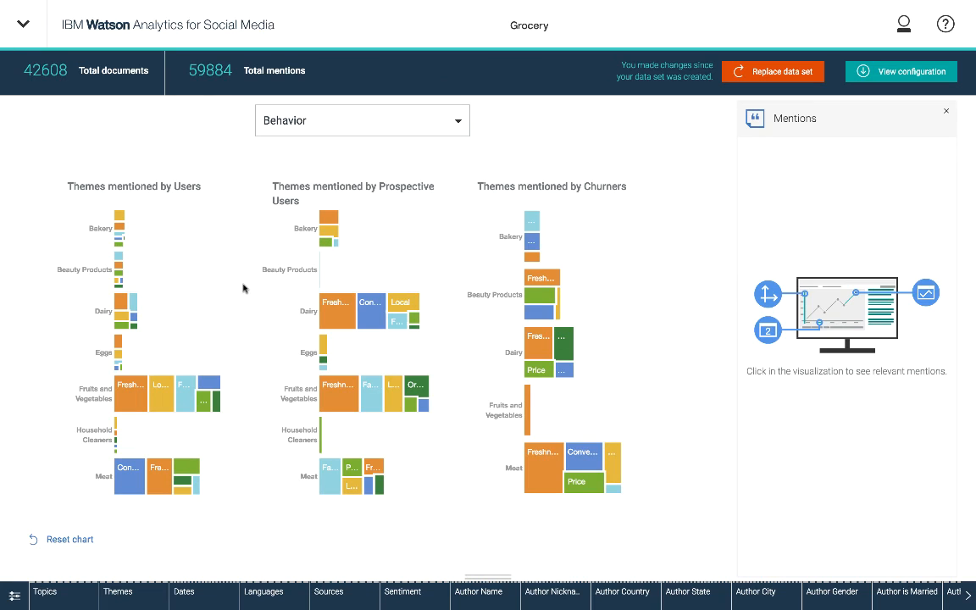
mouse_move(415, 264)
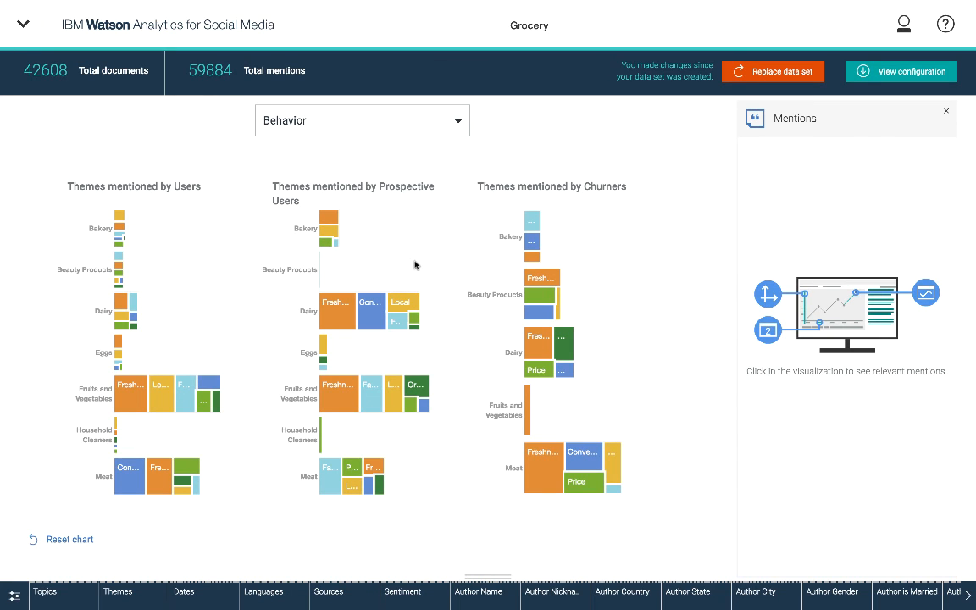
mouse_move(405, 248)
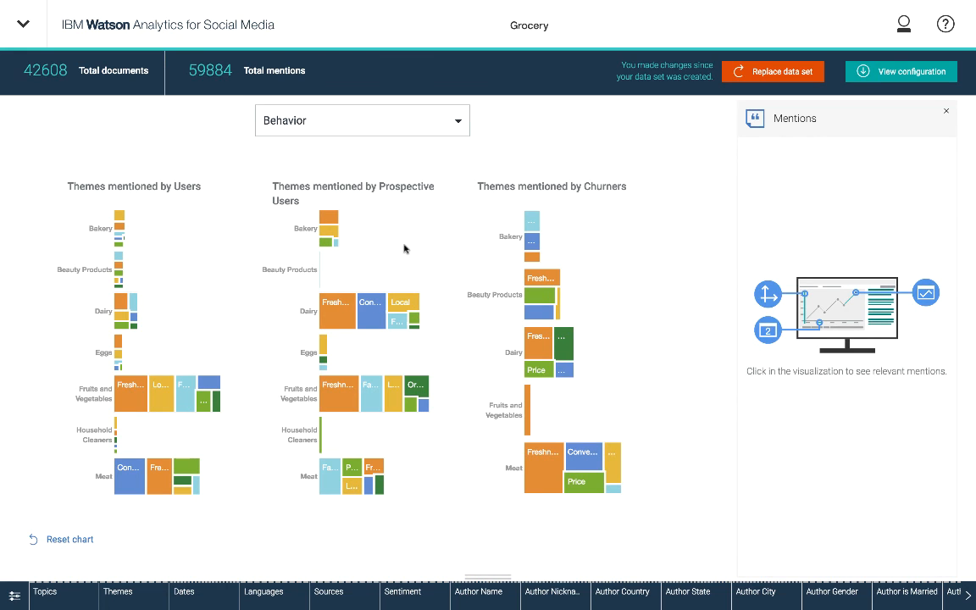
mouse_move(412, 267)
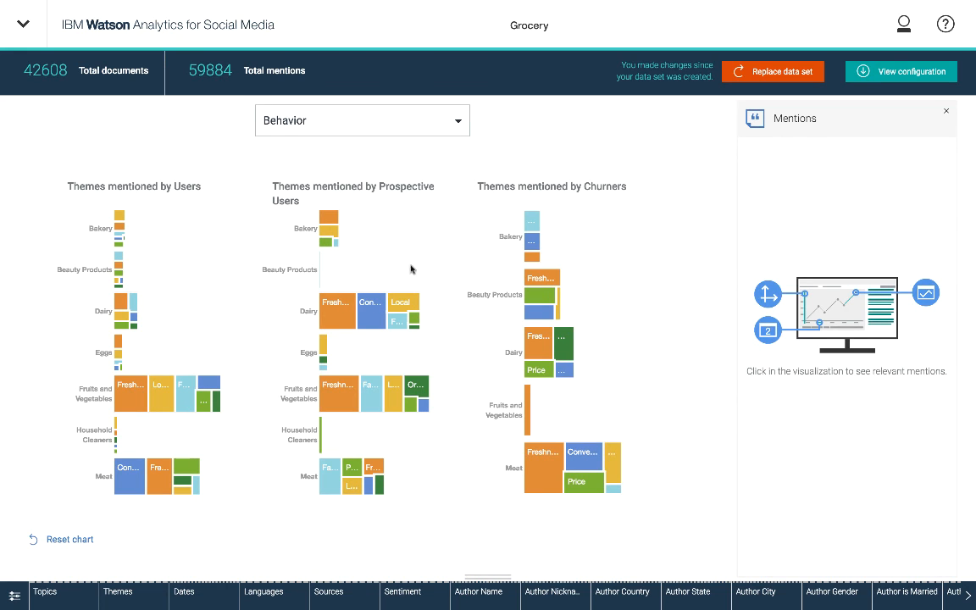
mouse_move(415, 259)
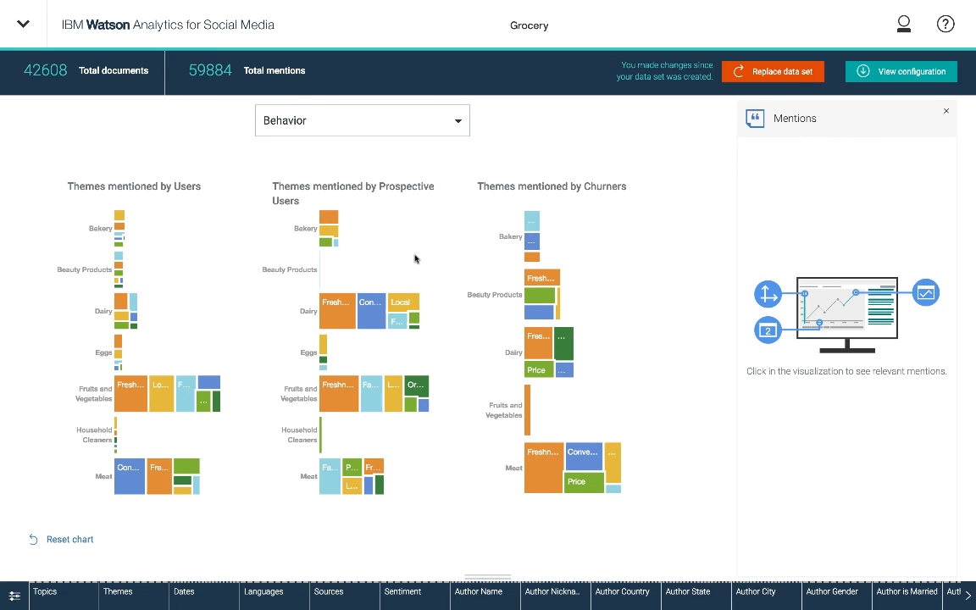
mouse_move(389, 197)
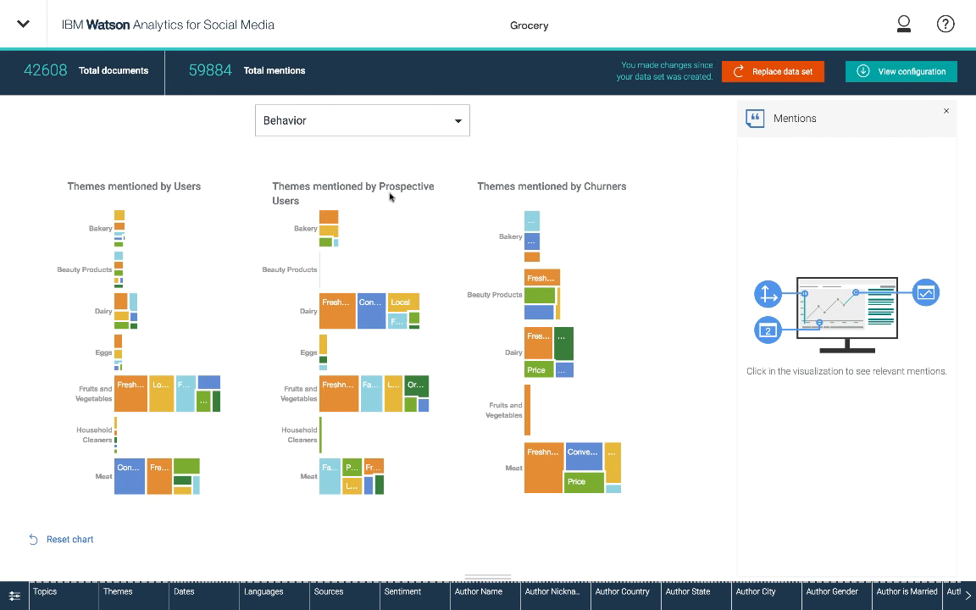
mouse_move(355, 206)
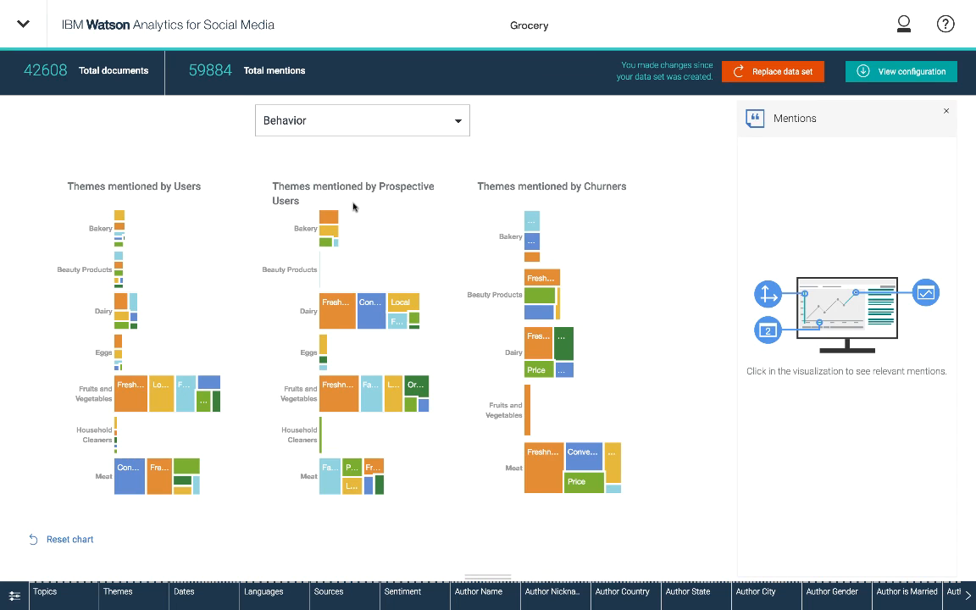
mouse_move(601, 232)
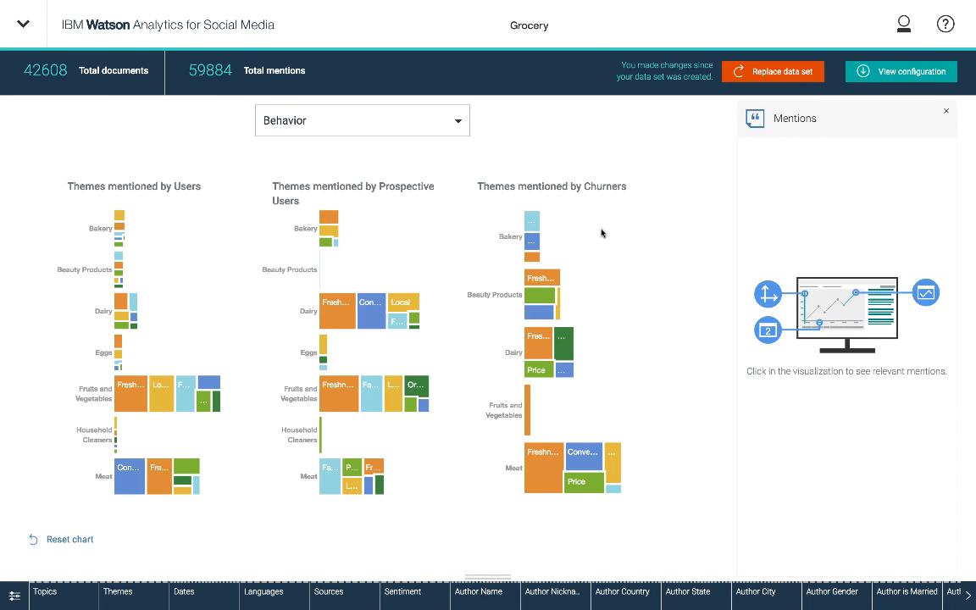
mouse_move(647, 288)
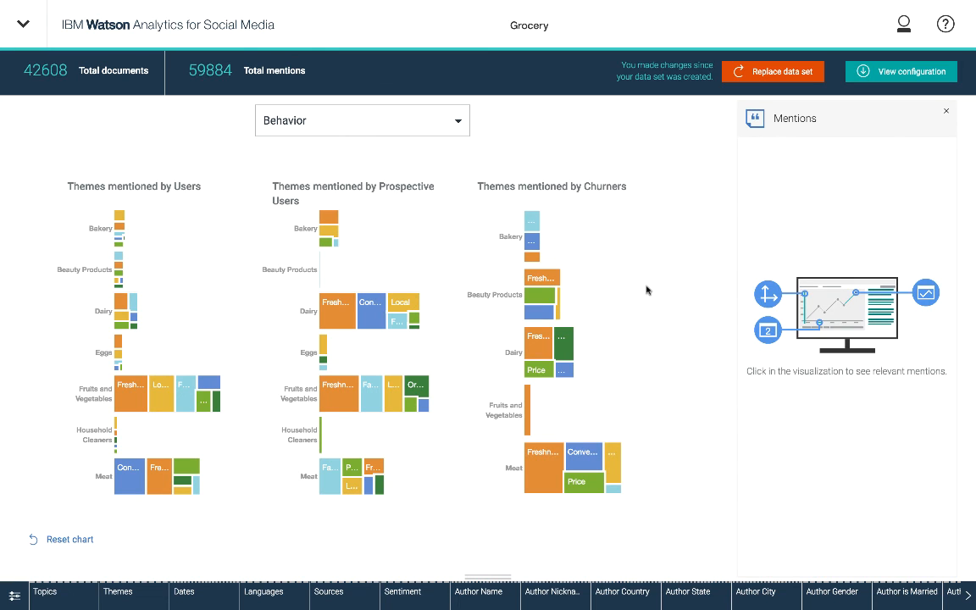
mouse_move(656, 328)
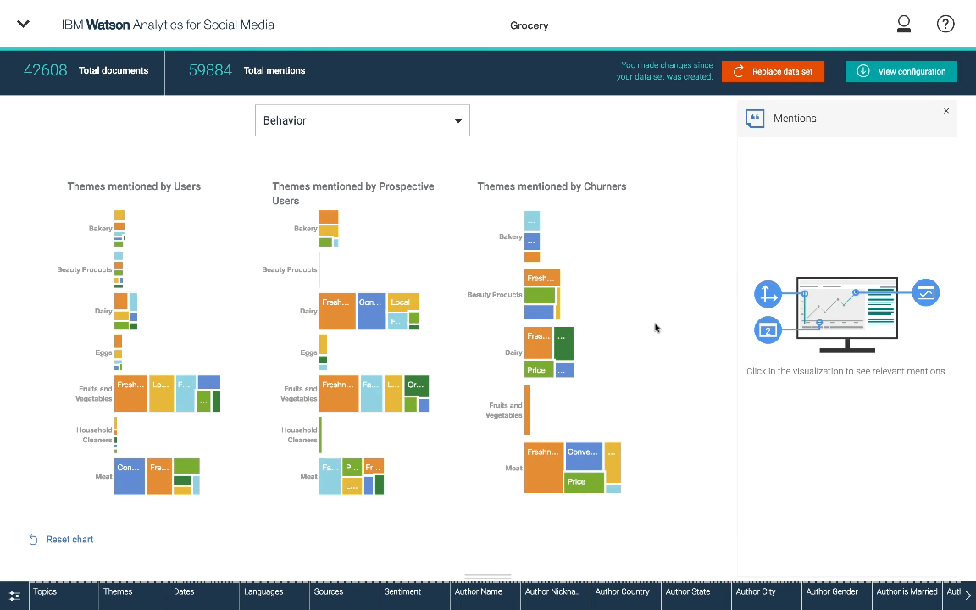
mouse_move(693, 331)
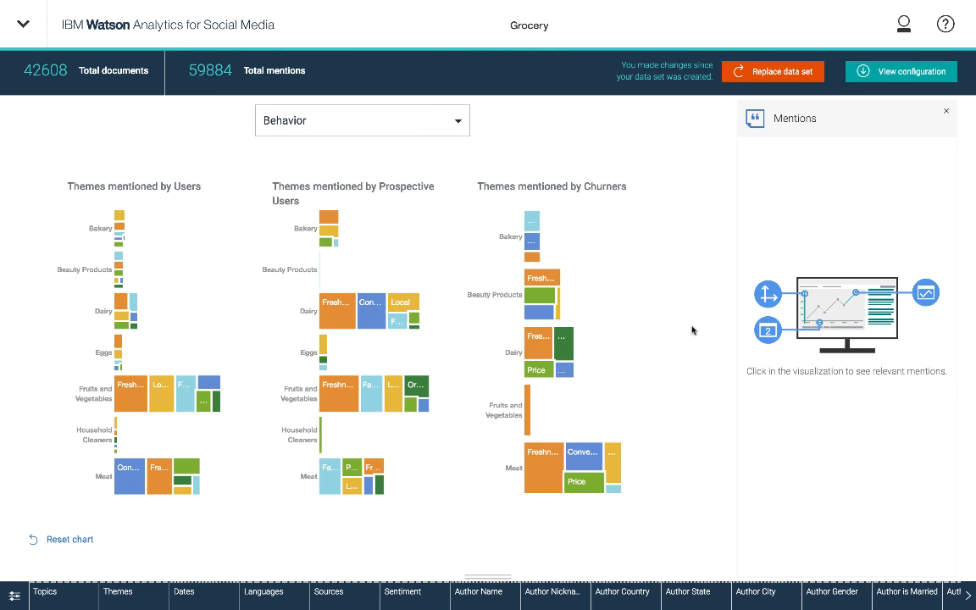
mouse_move(696, 333)
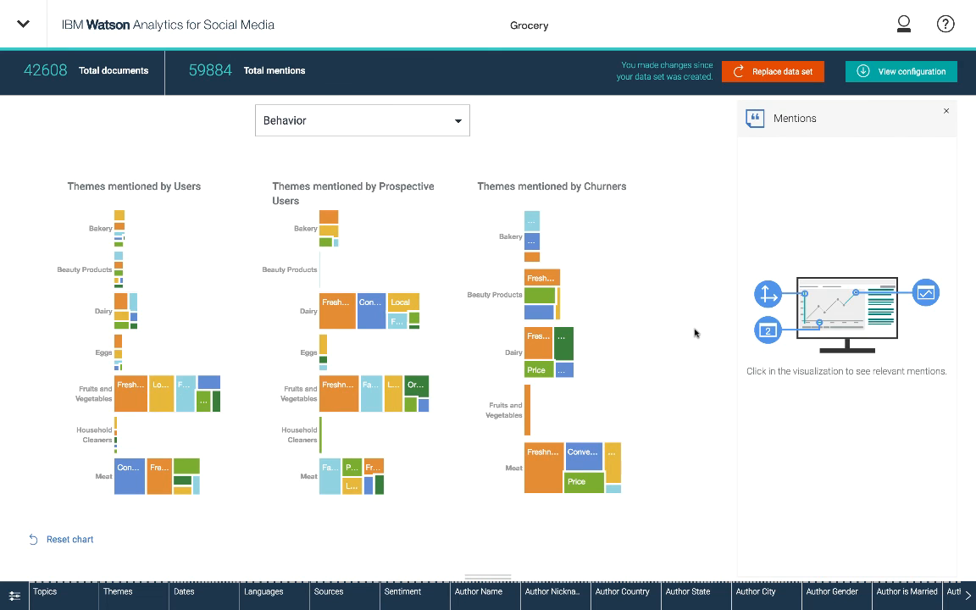